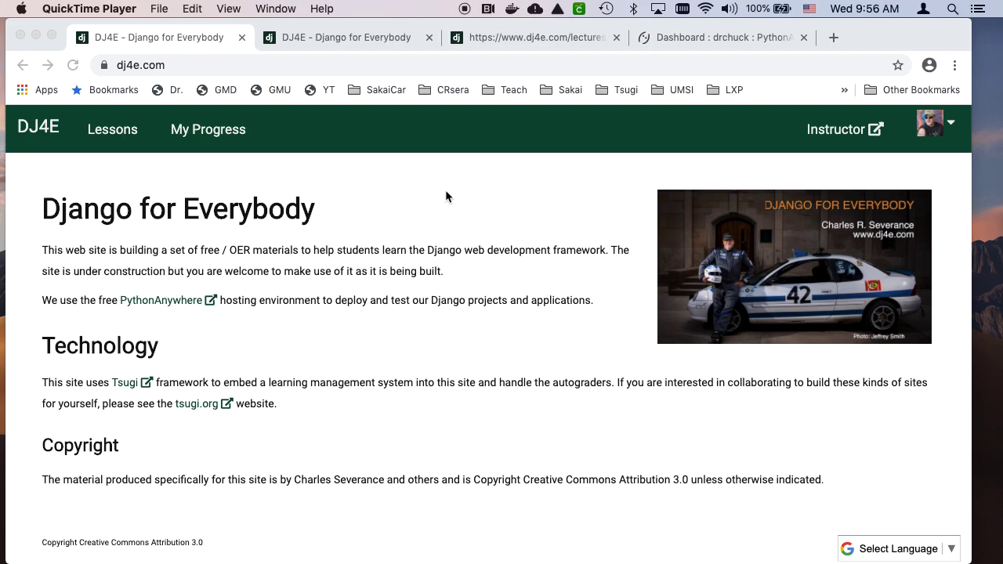
{"action": "mouse_move", "coordinate": [364, 28]}
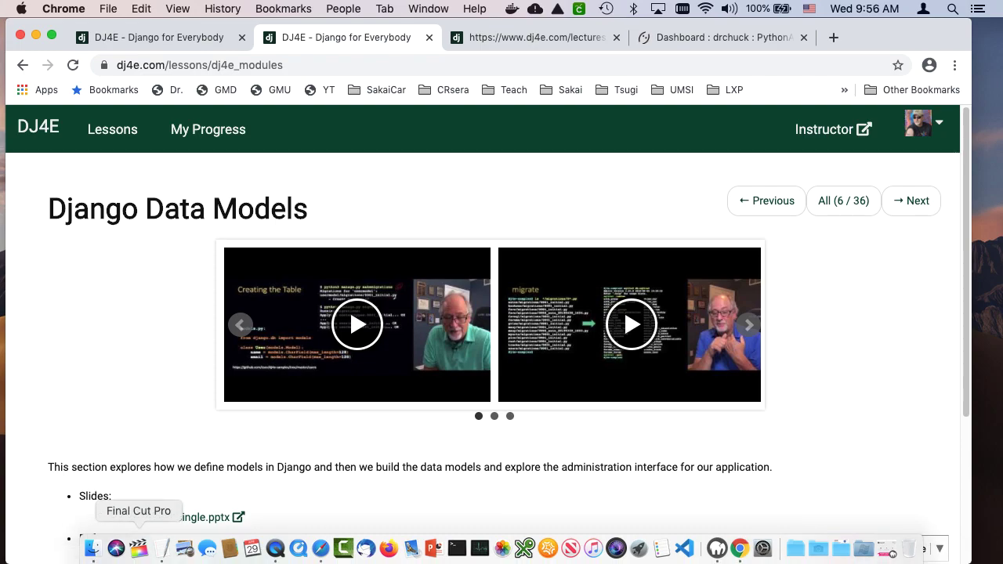
- Bring up the DJ-02-Model-Single.txt notes, then the PythonAnywhere dashboard tab
{"action": "left_click", "coordinate": [536, 38]}
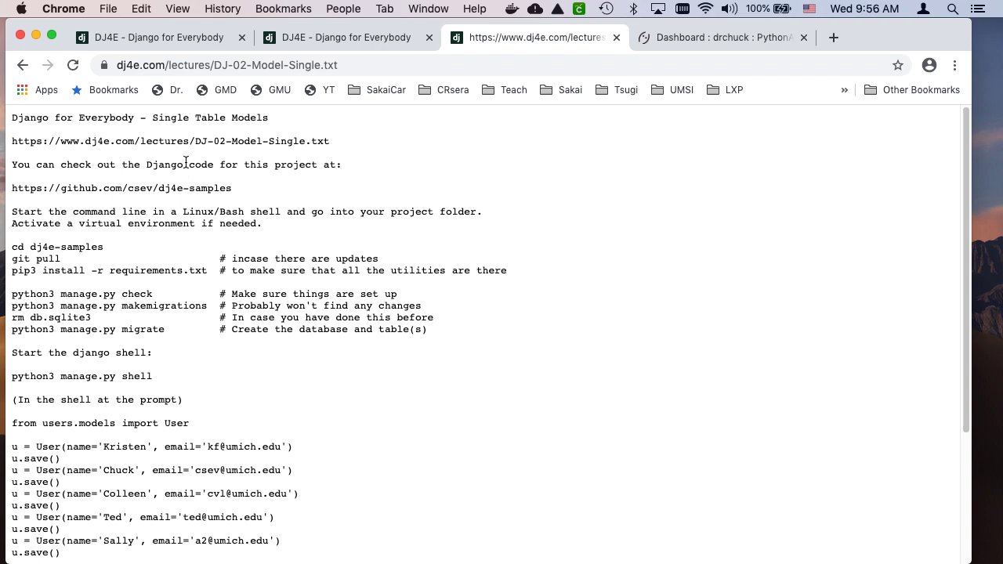
{"action": "mouse_move", "coordinate": [341, 137]}
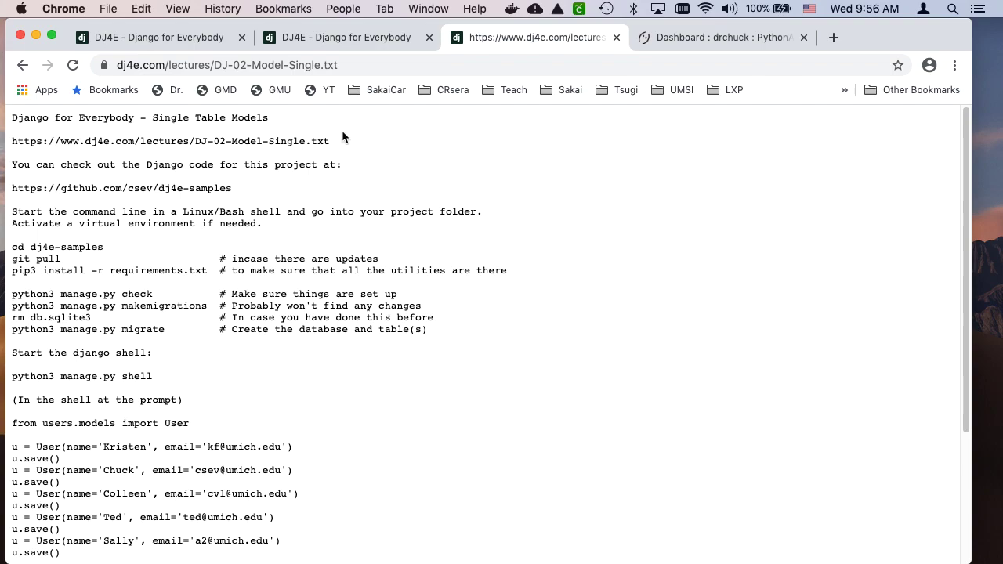
{"action": "left_click", "coordinate": [717, 37]}
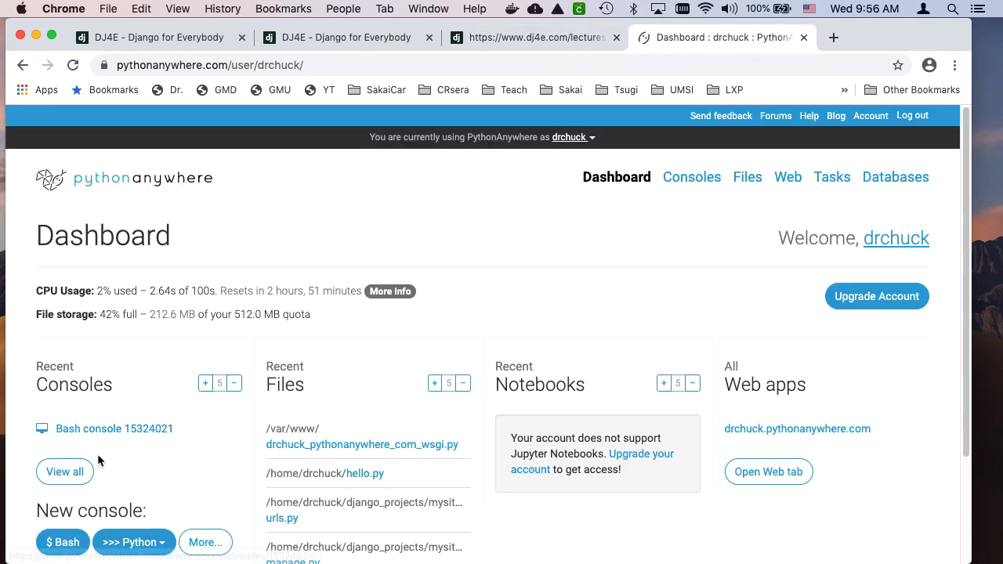
- In the Bash console run cd .., ls -l, cd dj4e-samples and git pull (already up to date)
{"action": "left_click", "coordinate": [114, 430]}
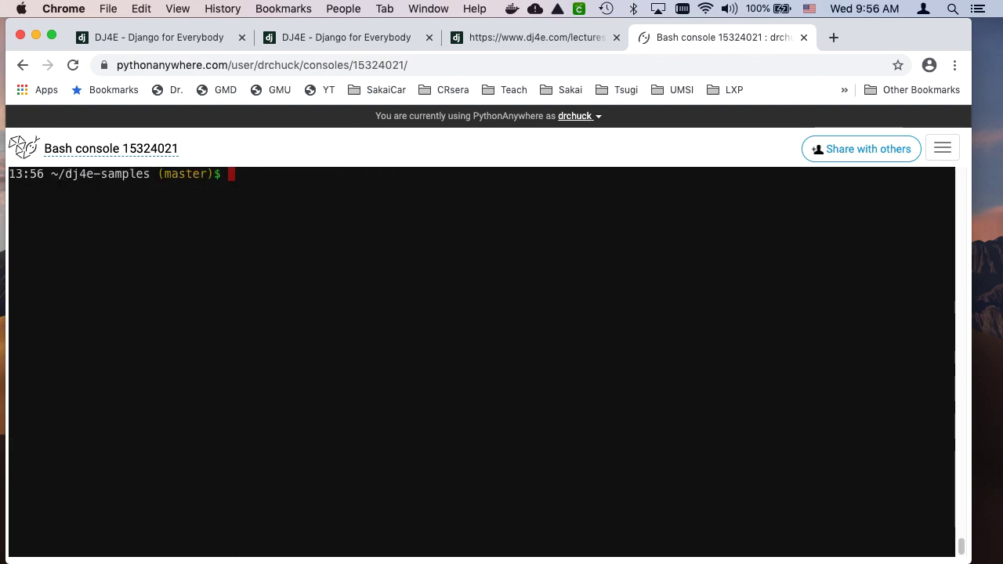
{"action": "type", "text": "cd .."}
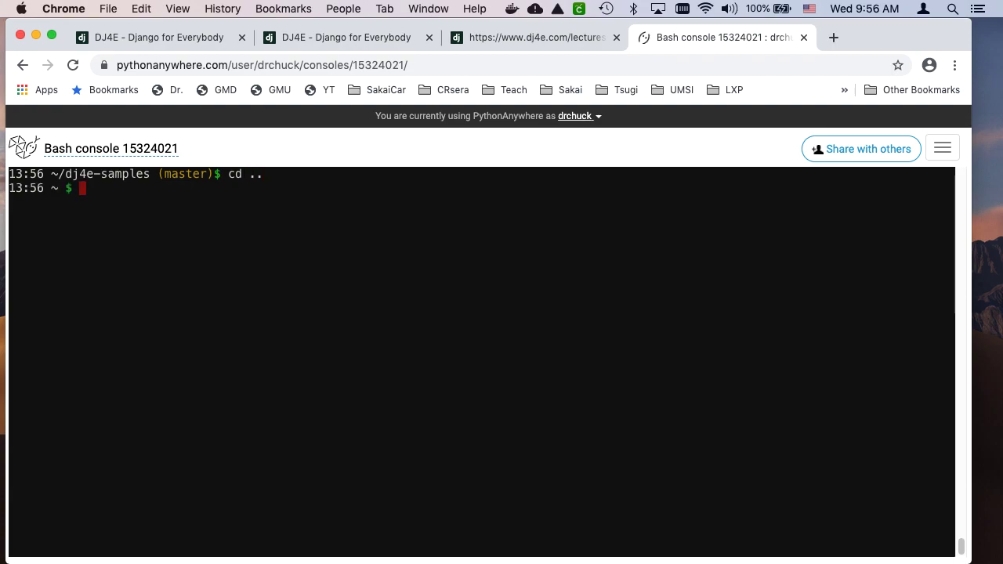
{"action": "type", "text": "ls -l"}
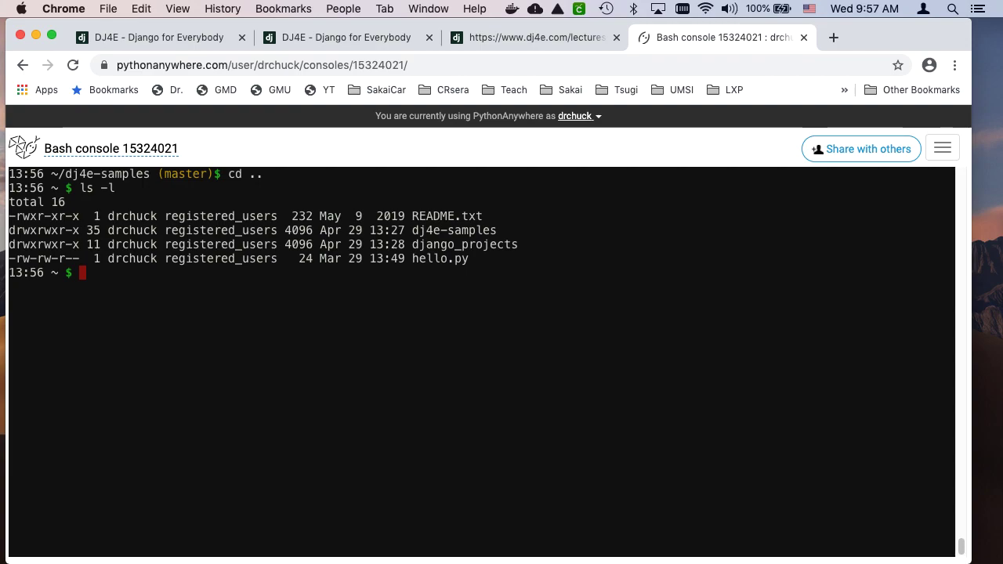
{"action": "mouse_move", "coordinate": [489, 131]}
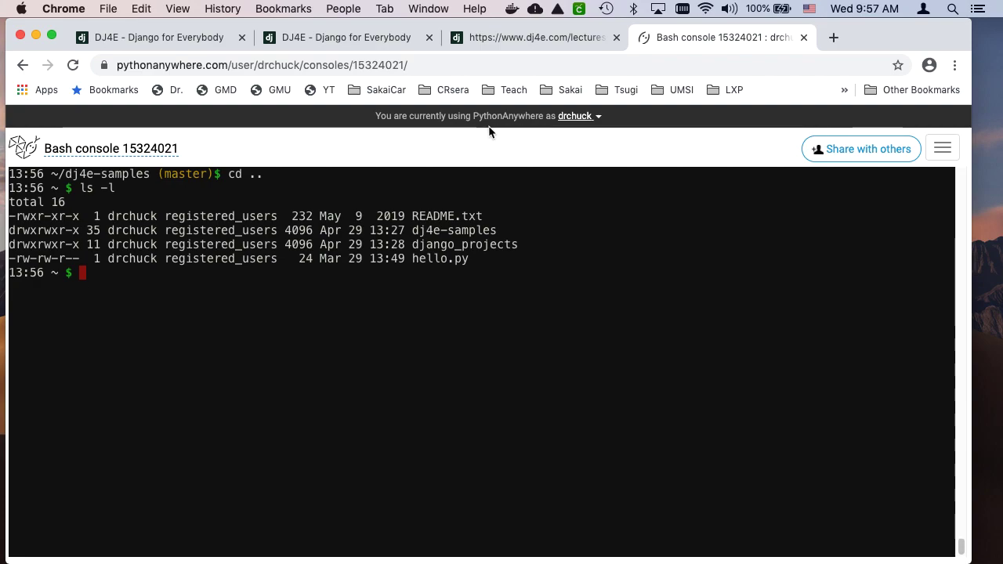
{"action": "double_click", "coordinate": [453, 228]}
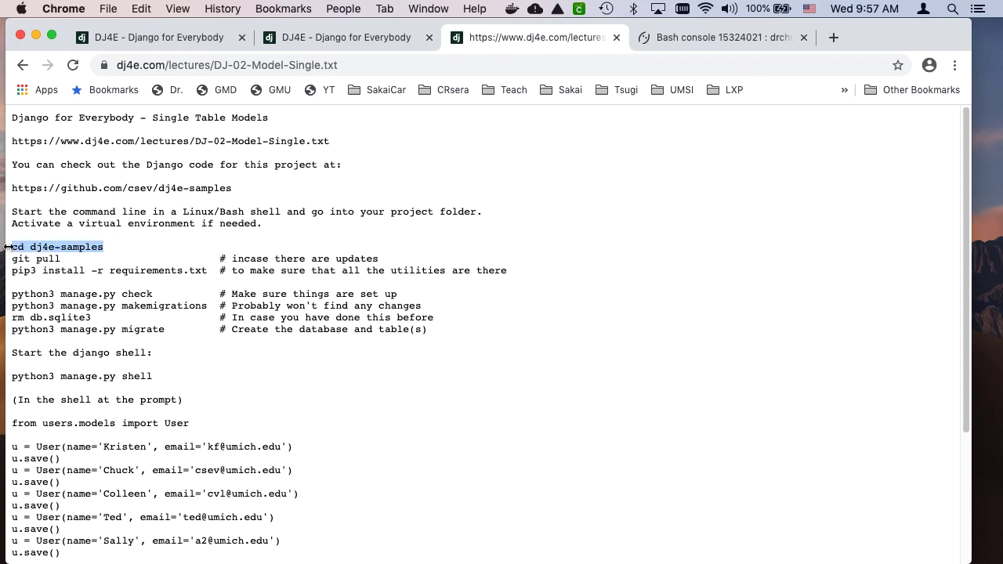
{"action": "left_click", "coordinate": [721, 38]}
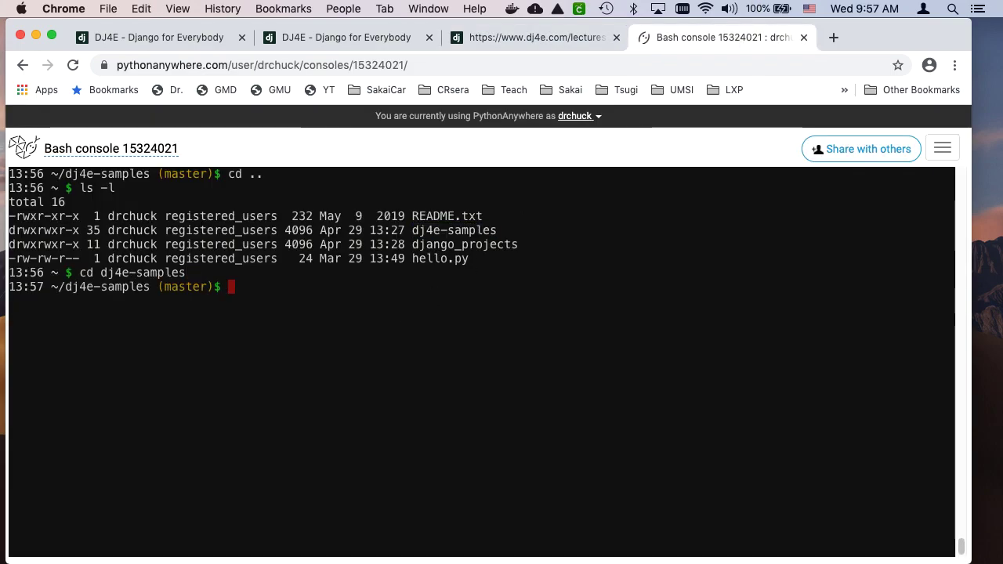
{"action": "mouse_move", "coordinate": [341, 315]}
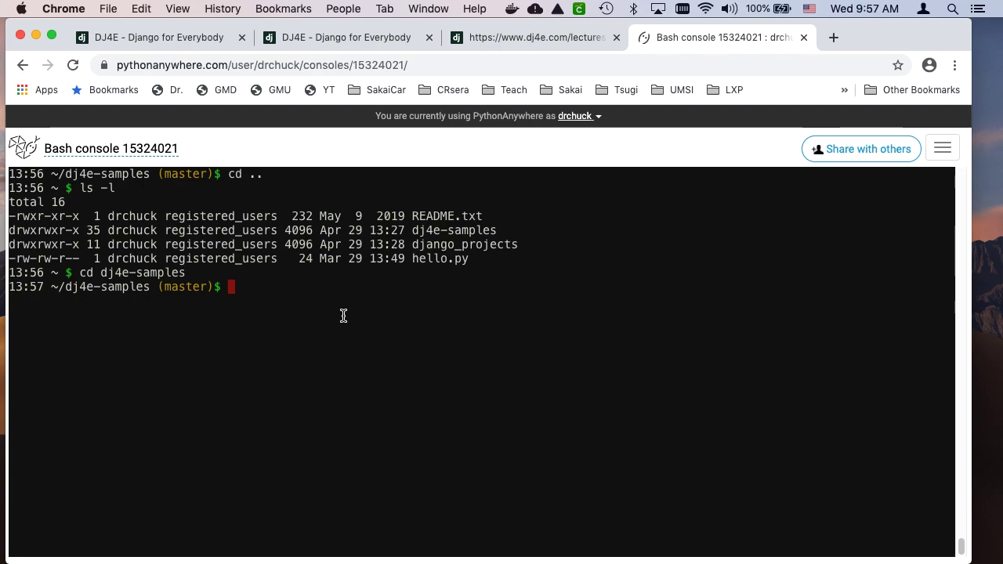
{"action": "type", "text": "git pull"}
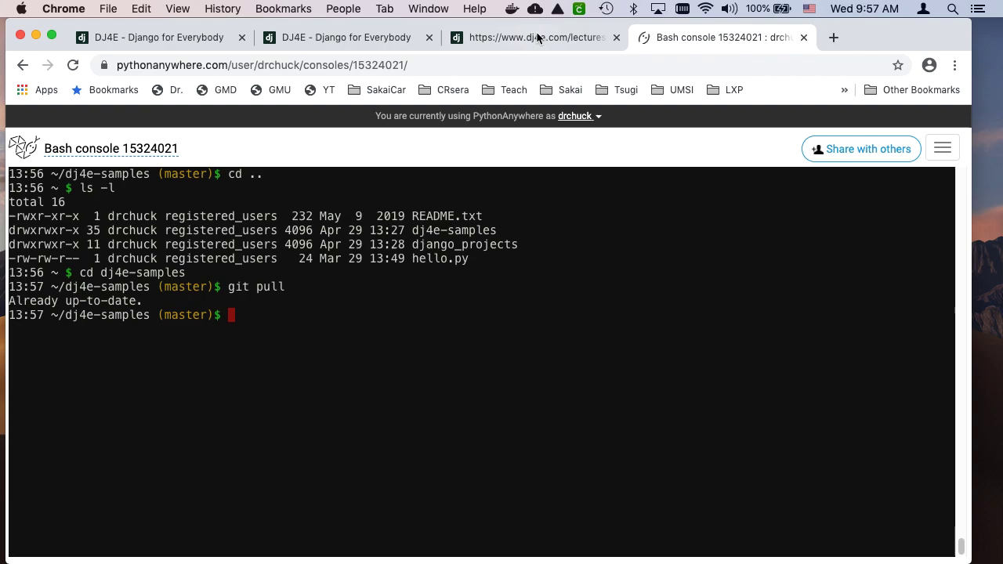
- Copy the pip install line from the notes and run workon django3 in the console
{"action": "left_click", "coordinate": [532, 37]}
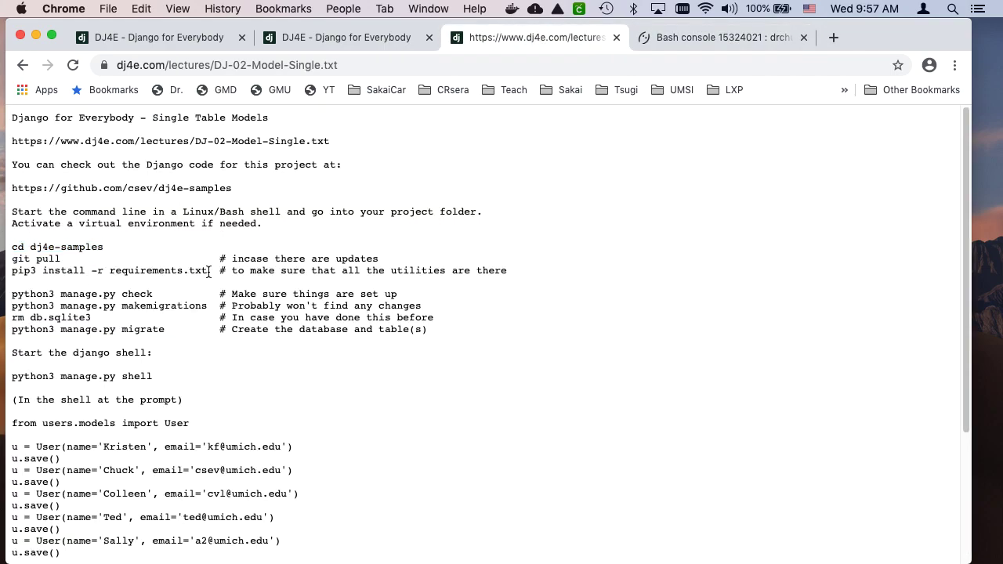
{"action": "double_click", "coordinate": [110, 269]}
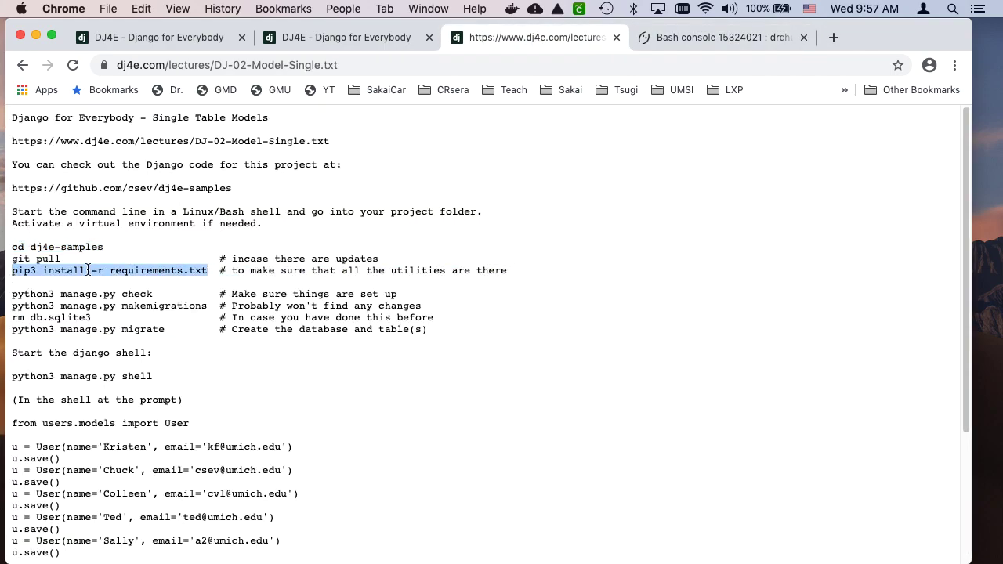
{"action": "left_click", "coordinate": [721, 38]}
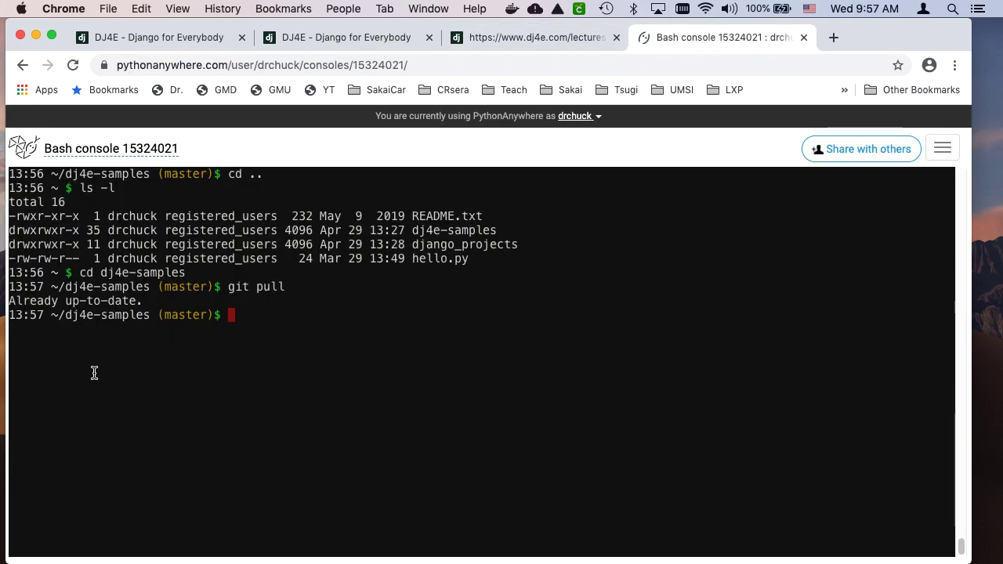
{"action": "type", "text": "work"}
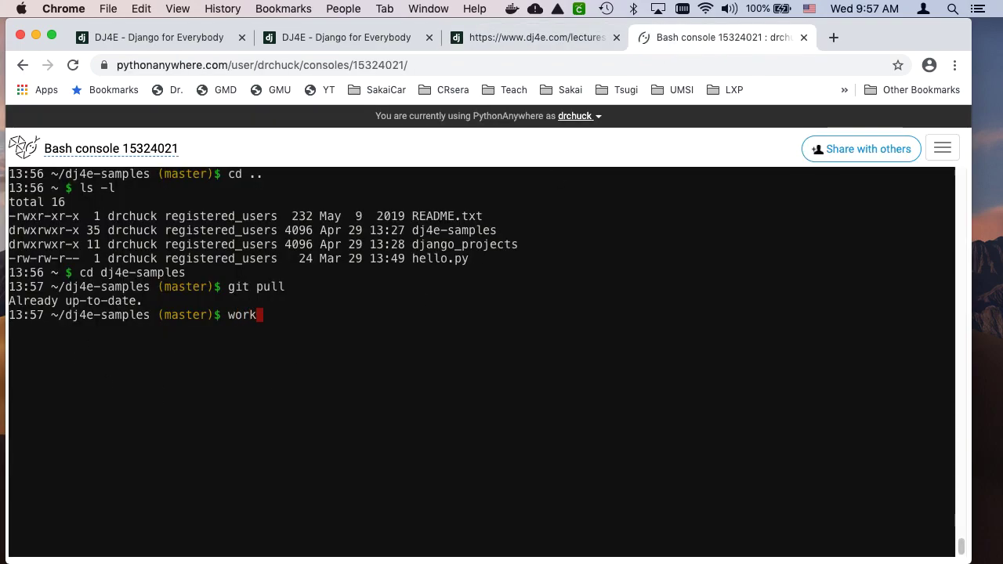
{"action": "type", "text": "on dj"}
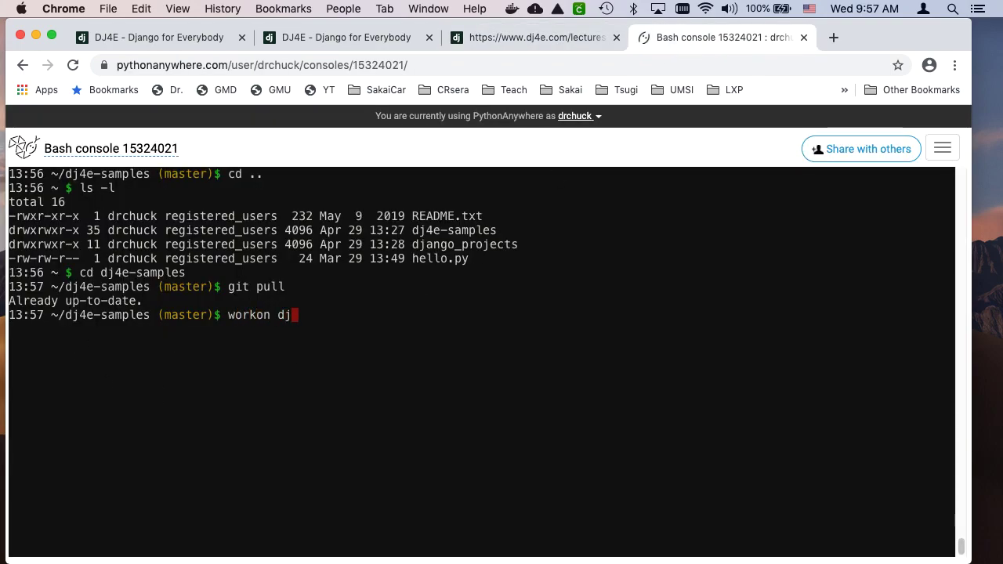
{"action": "type", "text": "ango3"}
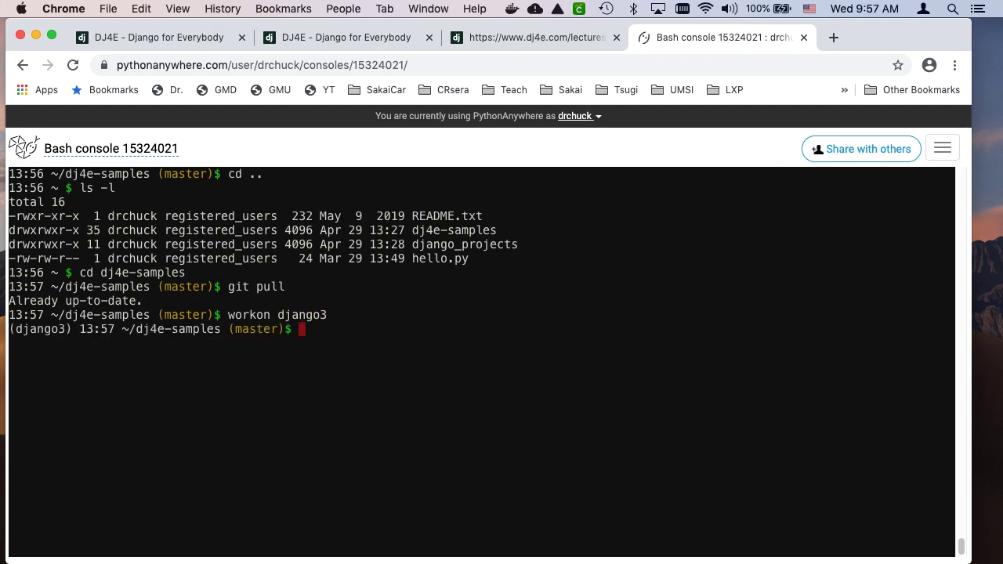
{"action": "double_click", "coordinate": [39, 329]}
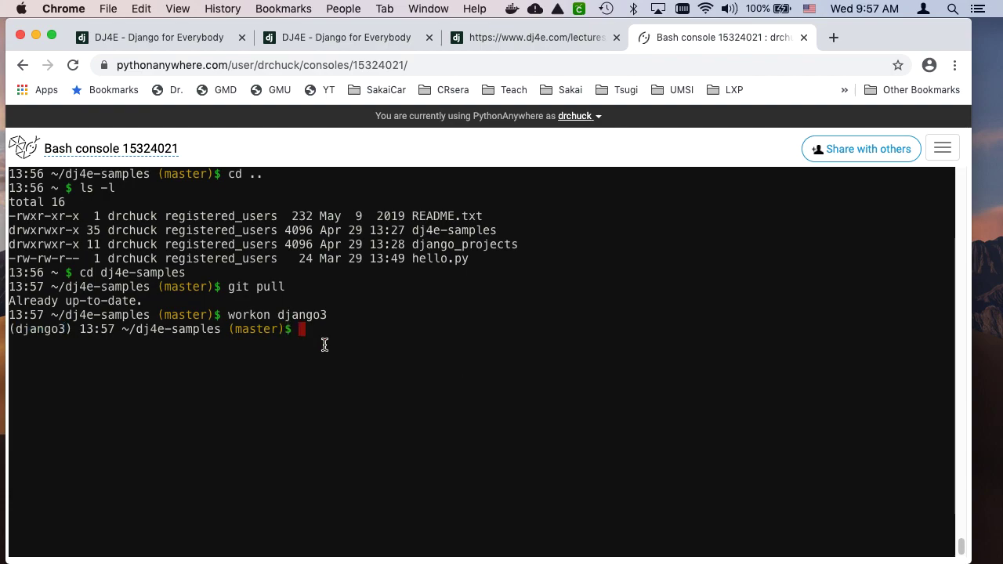
{"action": "type", "text": "django3"}
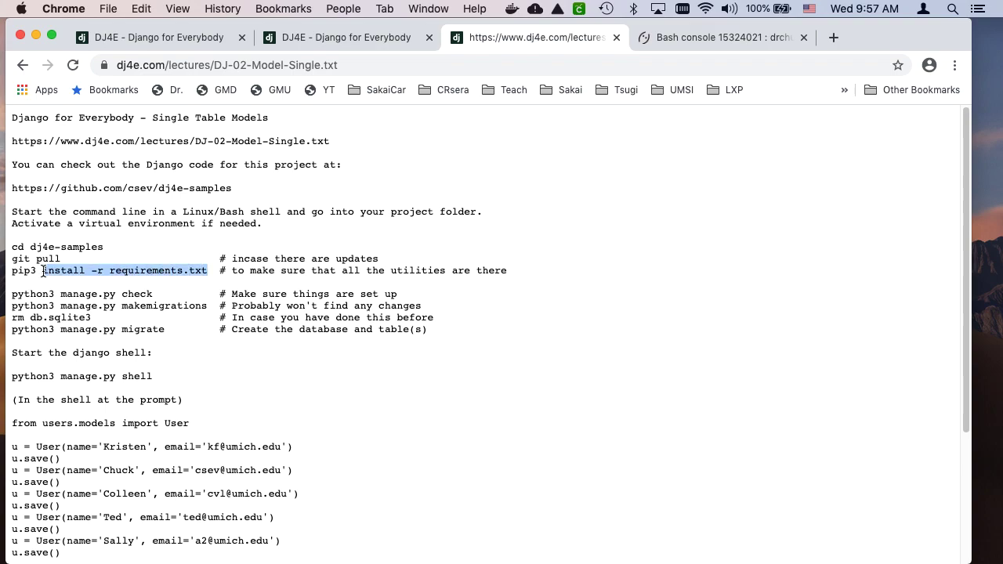
- Run pip3 install -r requirements.txt in the console, adding pycparser, cffi, cryptography and social-auth-core
{"action": "left_click", "coordinate": [720, 37]}
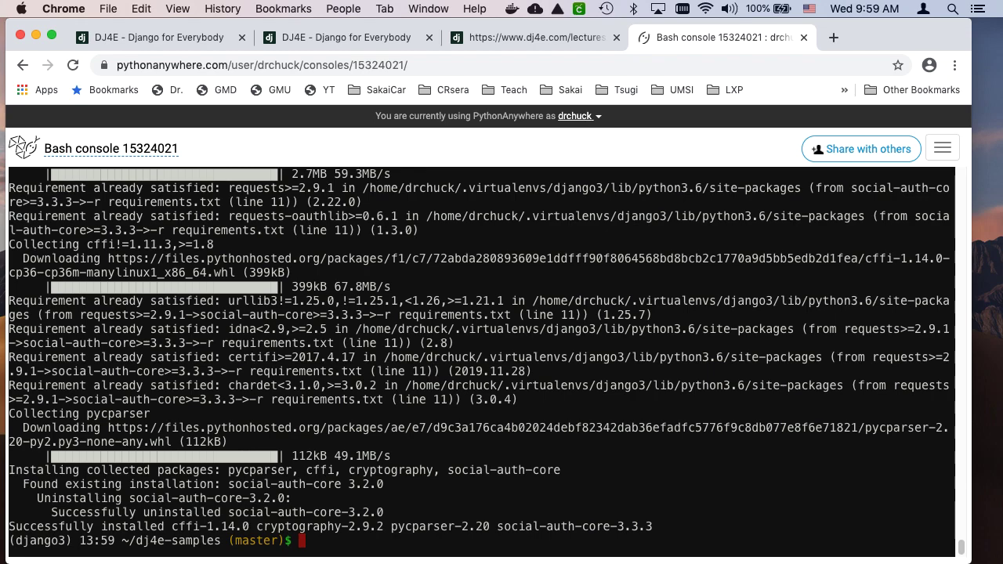
{"action": "mouse_move", "coordinate": [350, 293]}
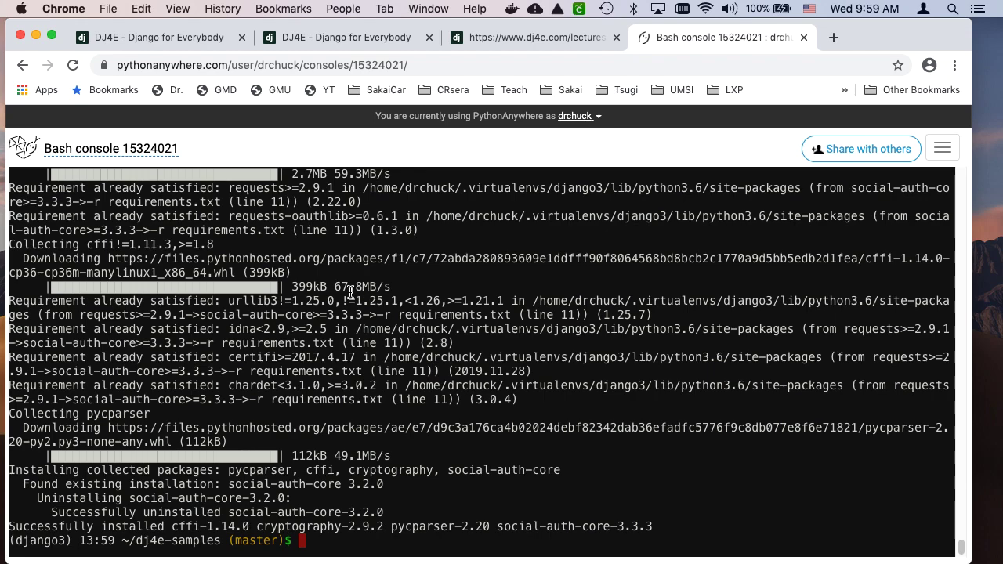
{"action": "mouse_move", "coordinate": [425, 280]}
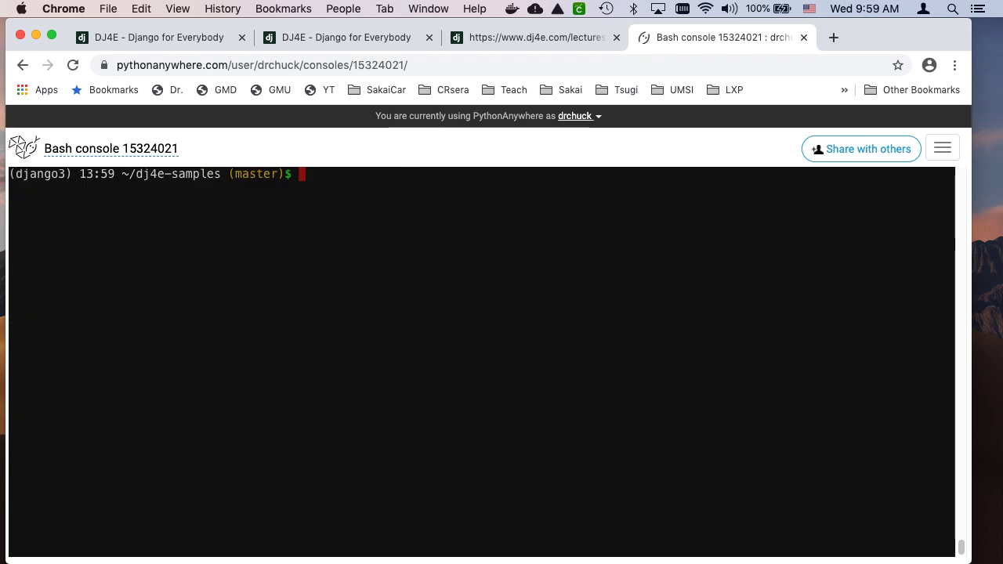
{"action": "mouse_move", "coordinate": [473, 104]}
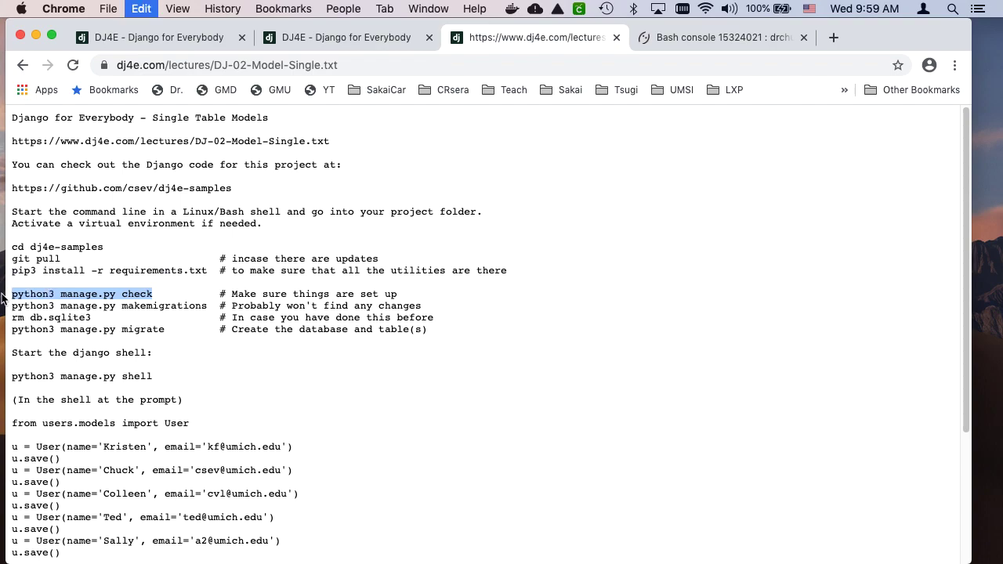
- Run python3 manage.py makemigrations and read the 'No changes detected' output
{"action": "left_click", "coordinate": [721, 38]}
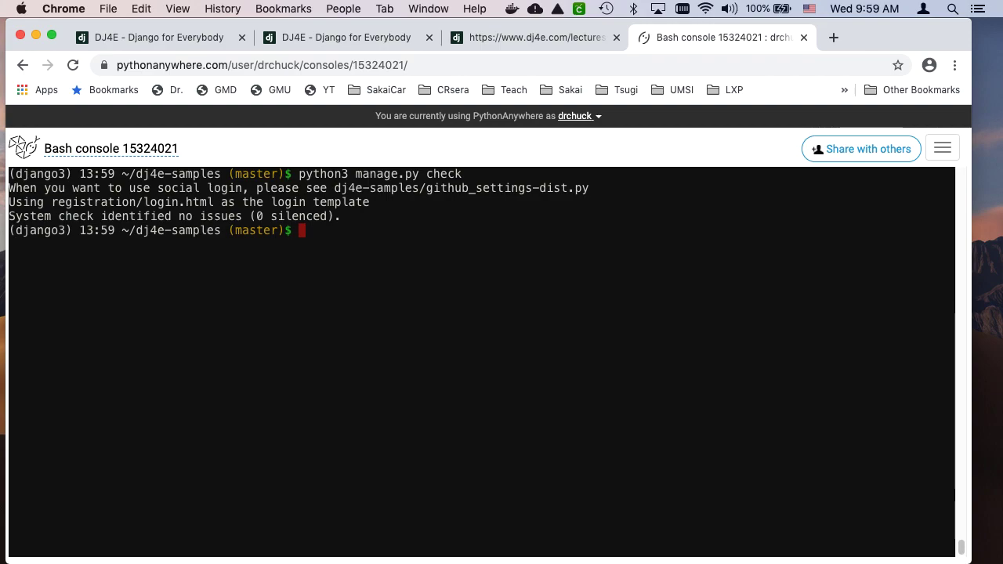
{"action": "triple_click", "coordinate": [173, 216]}
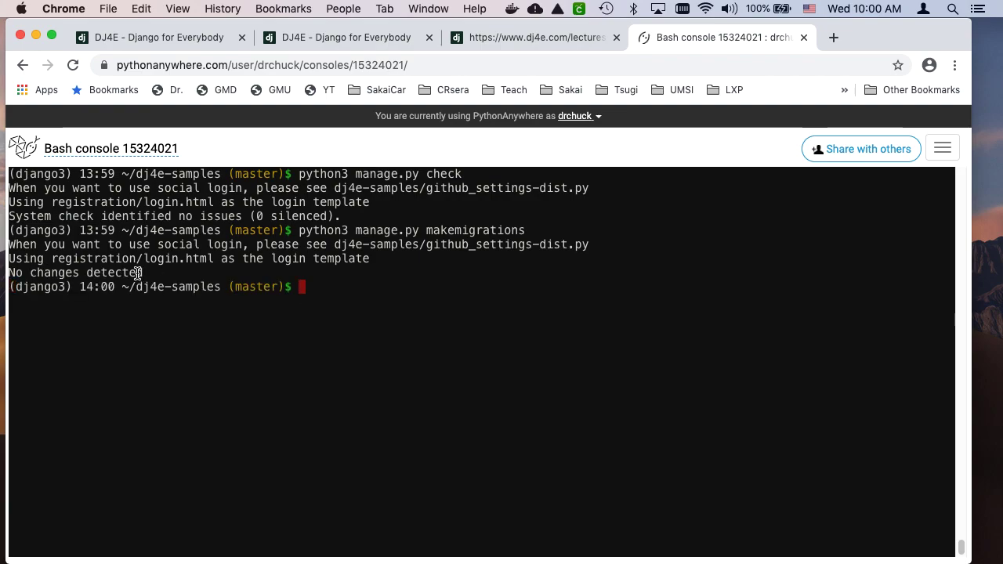
- View users/models.py in vi, quit, then remove db.sqlite3
{"action": "triple_click", "coordinate": [75, 272]}
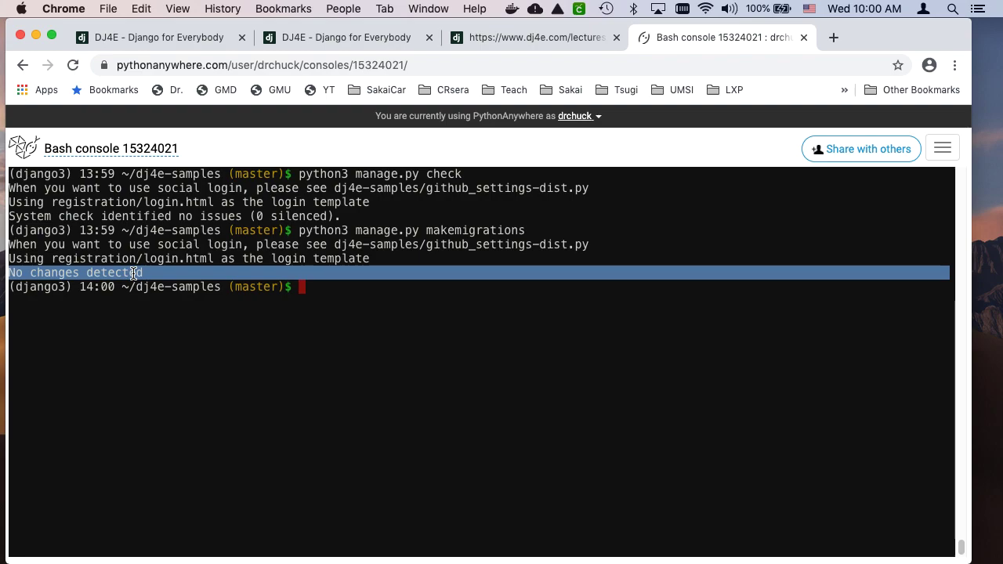
{"action": "type", "text": "vi user"}
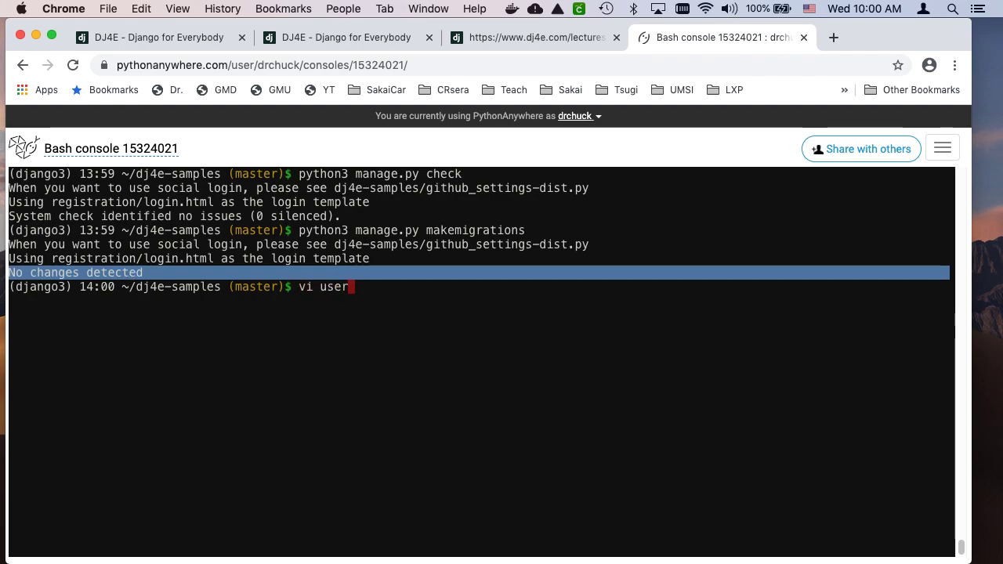
{"action": "type", "text": "s/n"}
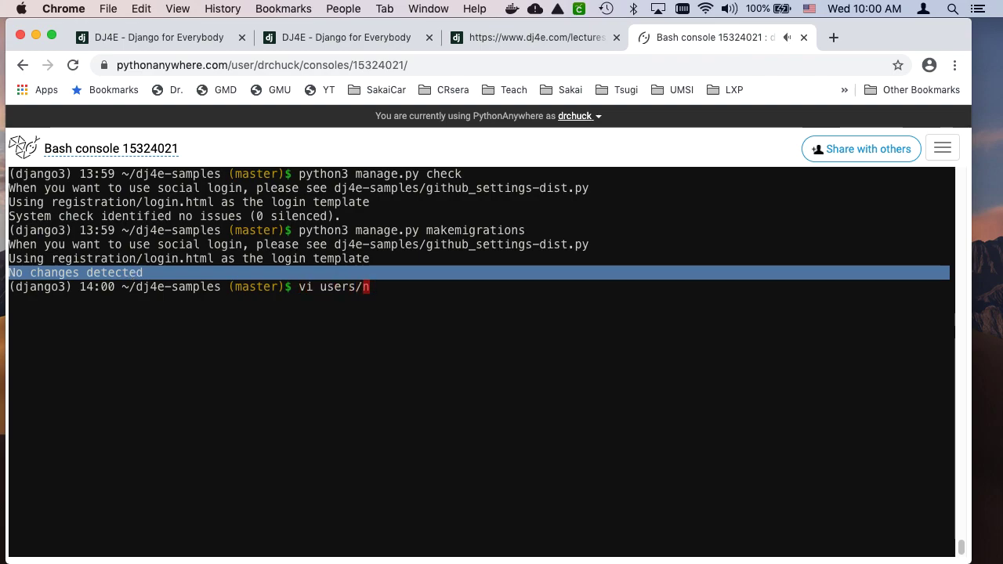
{"action": "key", "text": "backspace"}
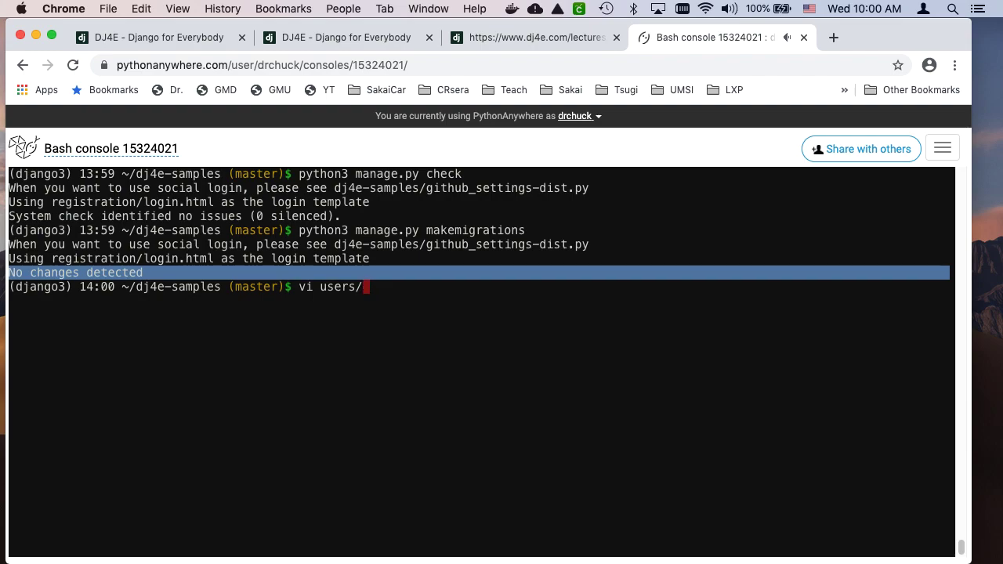
{"action": "type", "text": "models.py"}
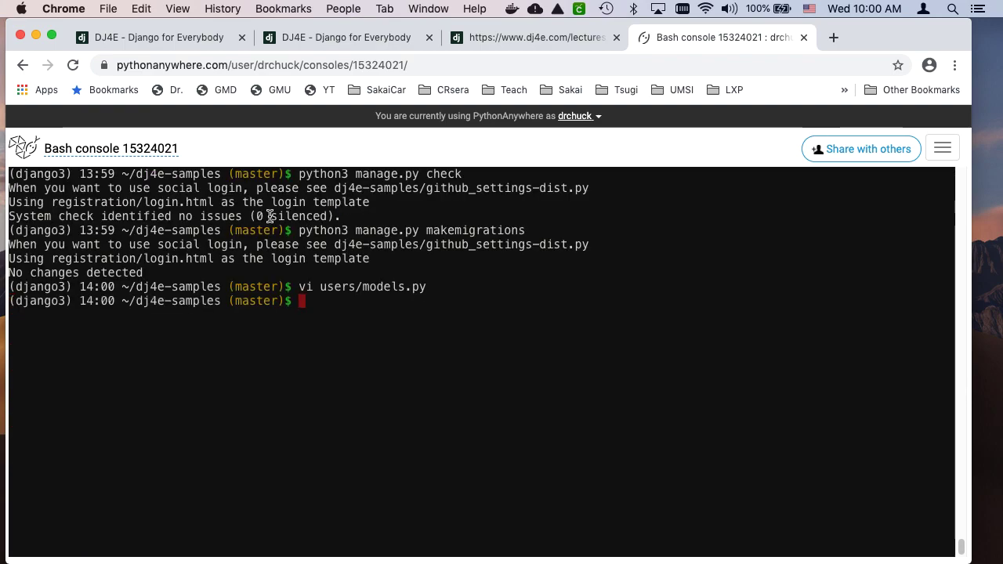
{"action": "mouse_move", "coordinate": [335, 372]}
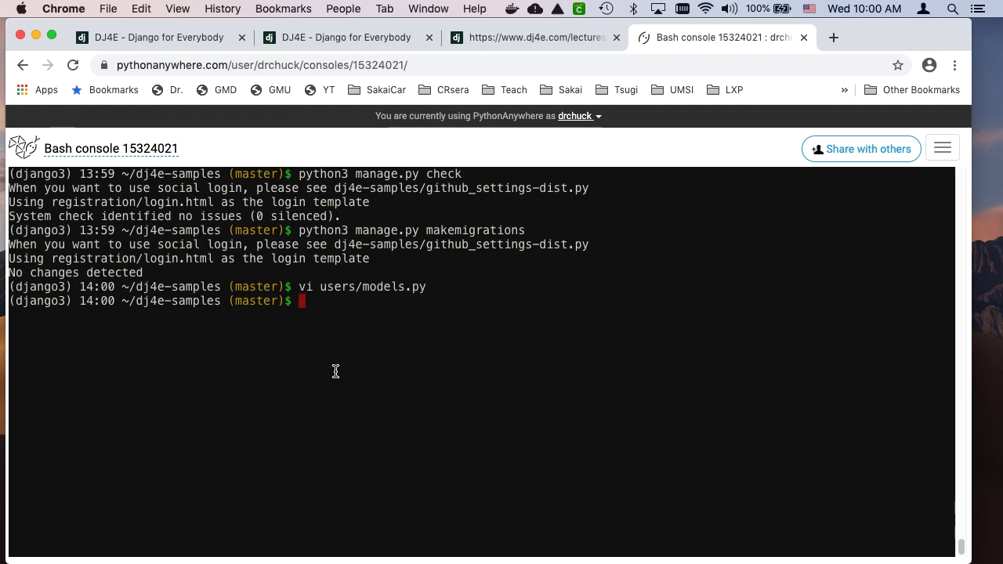
{"action": "type", "text": "rm db.sqlite3"}
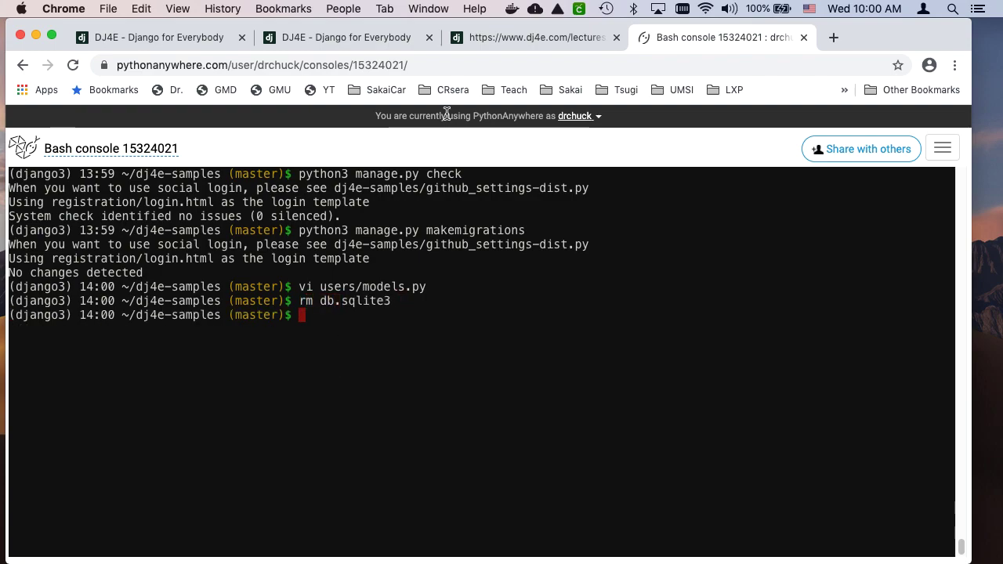
- Return to the lecture notes and select the manage.py migrate command
{"action": "left_click", "coordinate": [535, 38]}
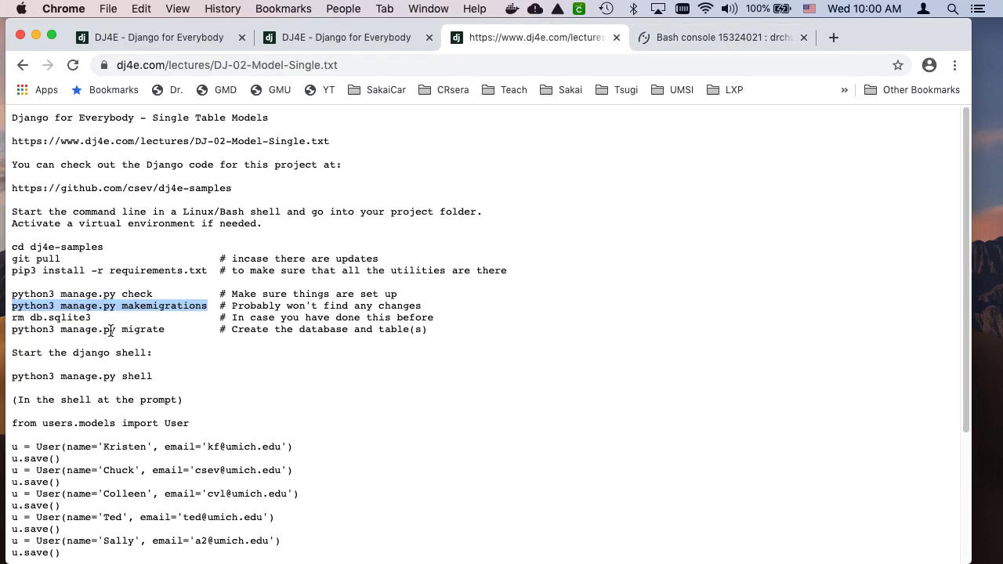
{"action": "double_click", "coordinate": [87, 329]}
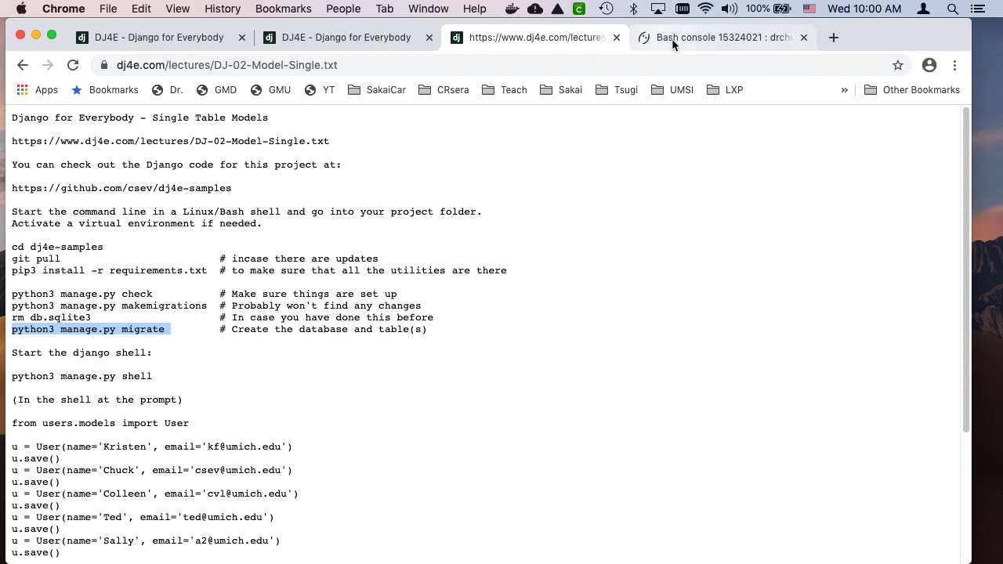
- Run python3 manage.py migrate and review all apps' migrations applying OK
{"action": "left_click", "coordinate": [717, 38]}
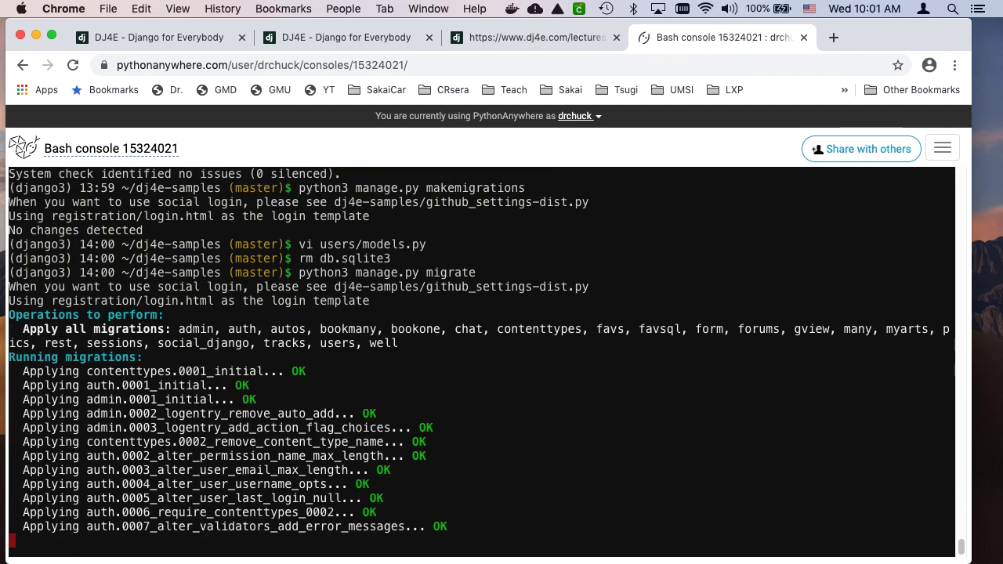
{"action": "scroll", "scroll_direction": "down", "scroll_amount": 3}
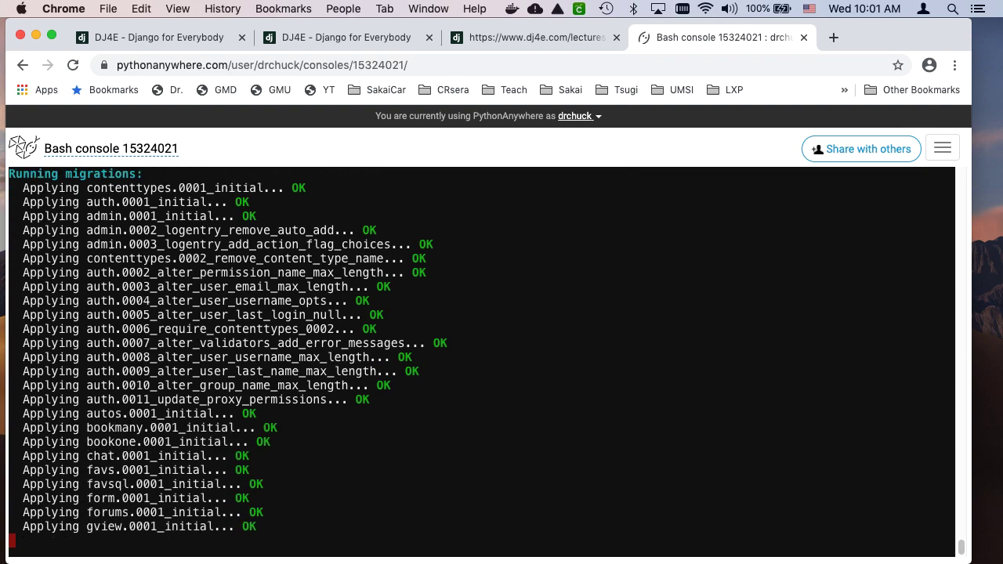
{"action": "scroll", "scroll_direction": "down", "scroll_amount": 3}
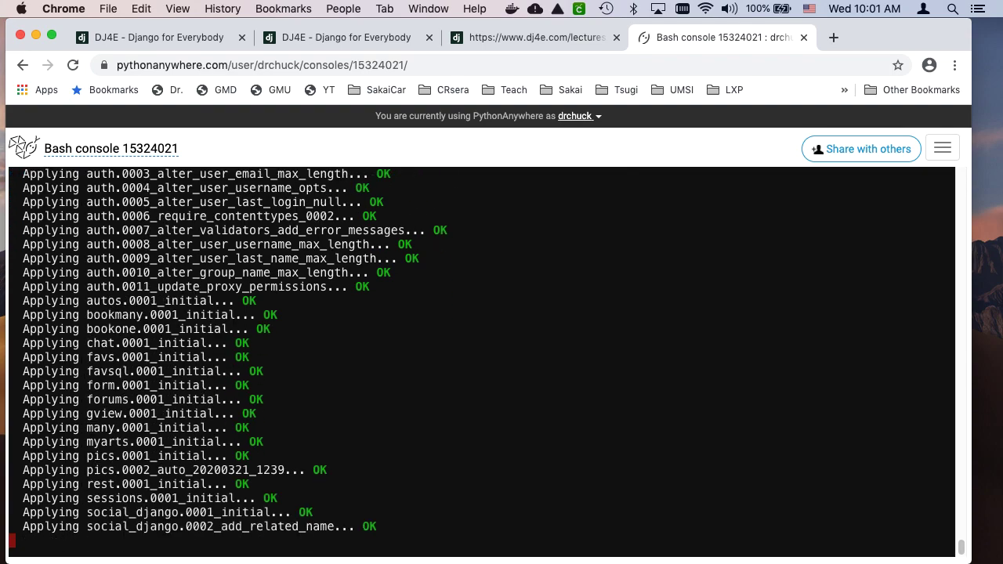
{"action": "scroll", "scroll_direction": "down", "scroll_amount": 3}
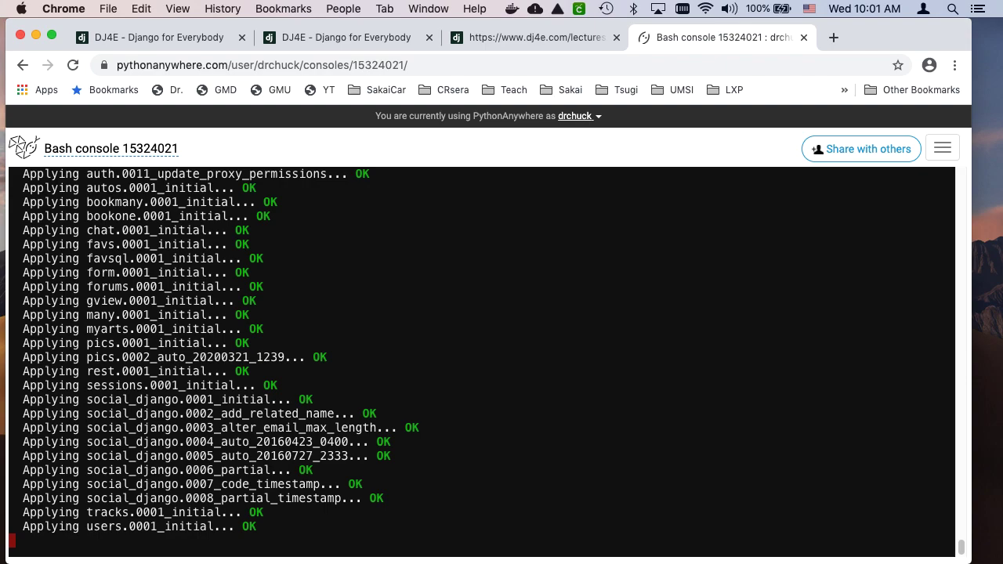
{"action": "scroll", "scroll_direction": "down", "scroll_amount": 3}
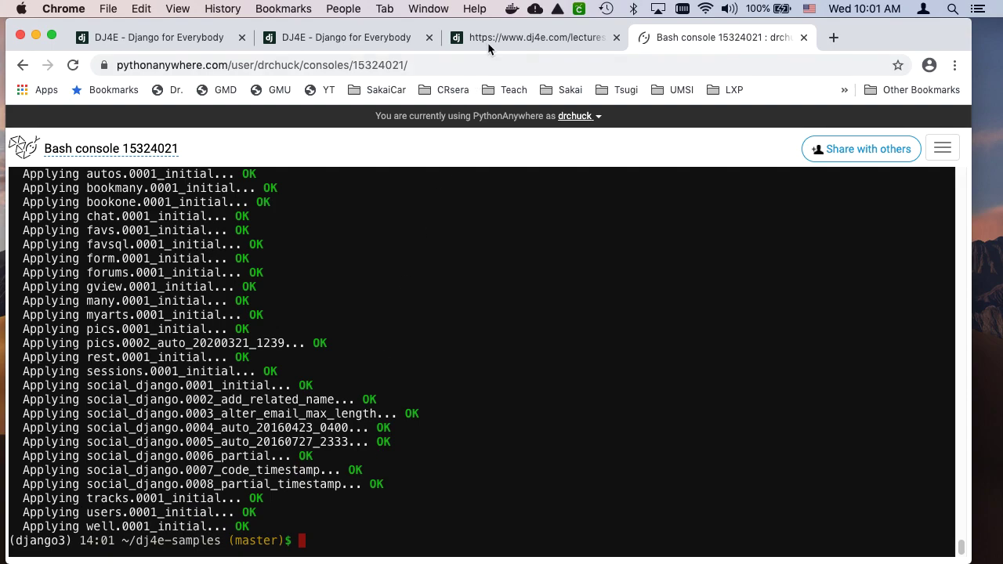
{"action": "left_click", "coordinate": [536, 38]}
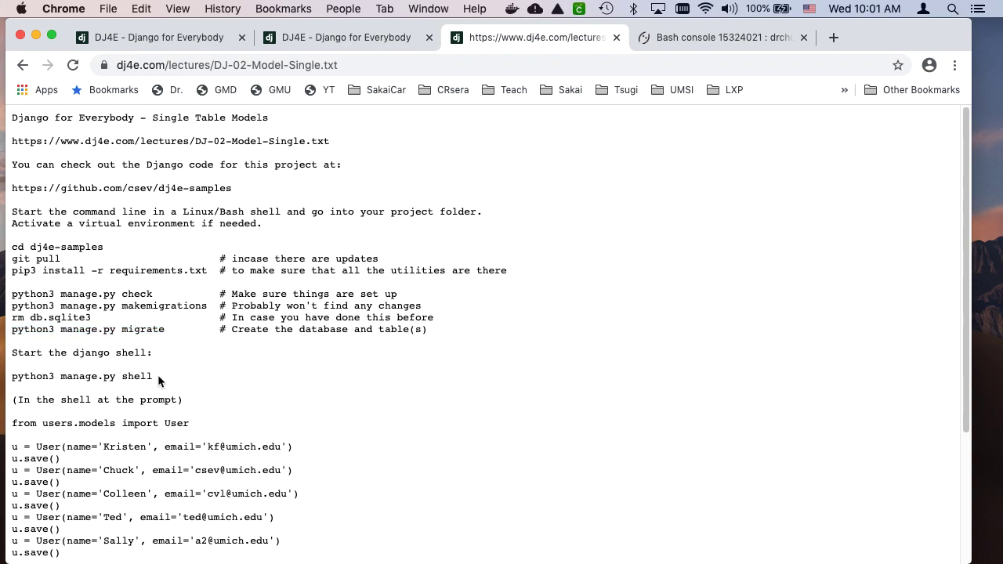
- Run python3 manage.py shell to reach the Python 3.6.9 >>> prompt
{"action": "double_click", "coordinate": [82, 376]}
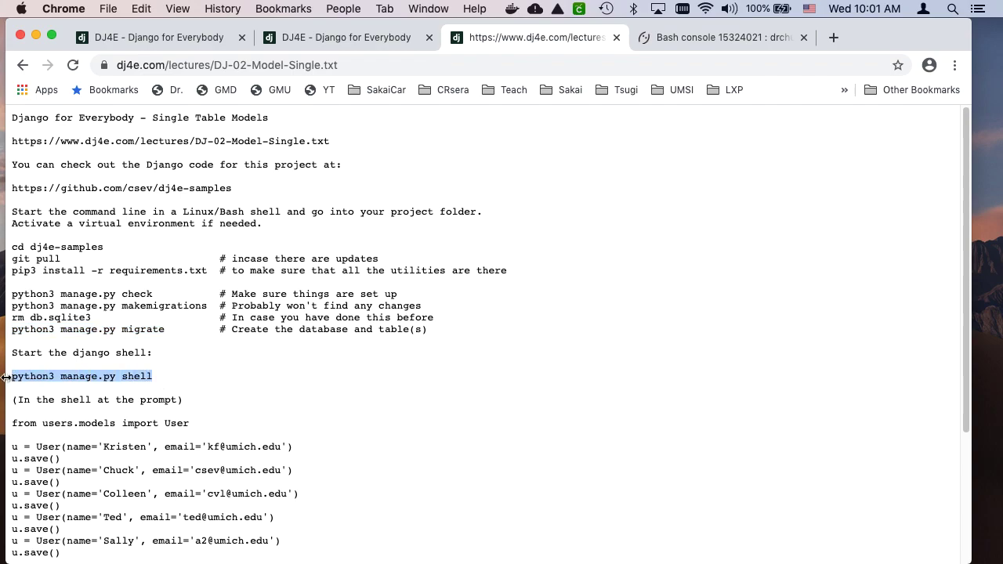
{"action": "left_click", "coordinate": [721, 37]}
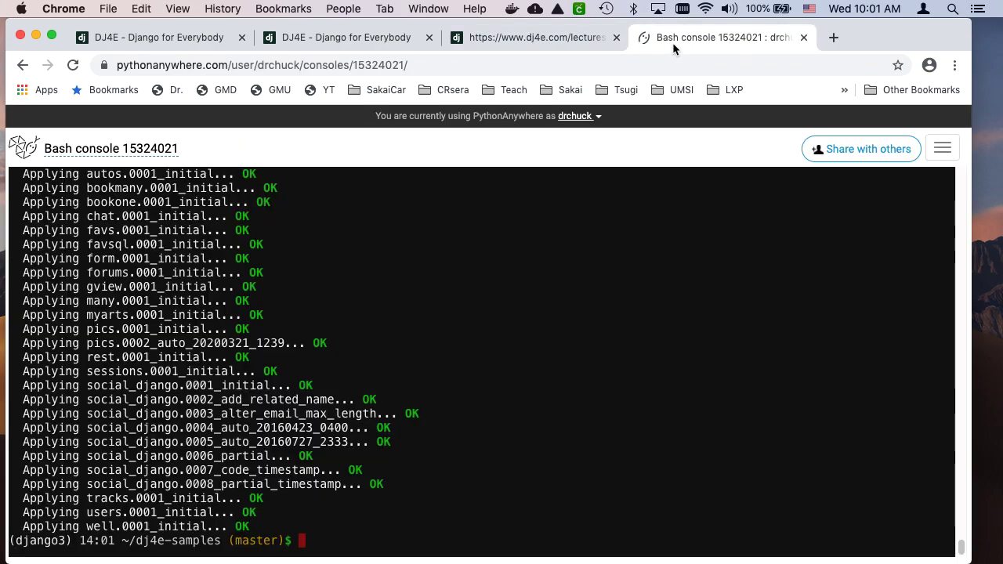
{"action": "type", "text": "python3 manage.py shell"}
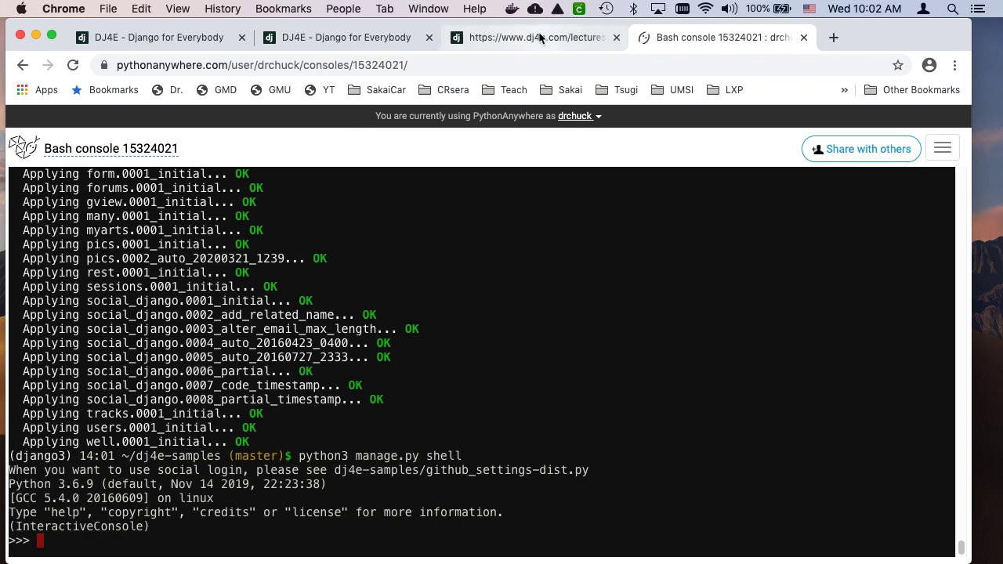
{"action": "left_click", "coordinate": [535, 37]}
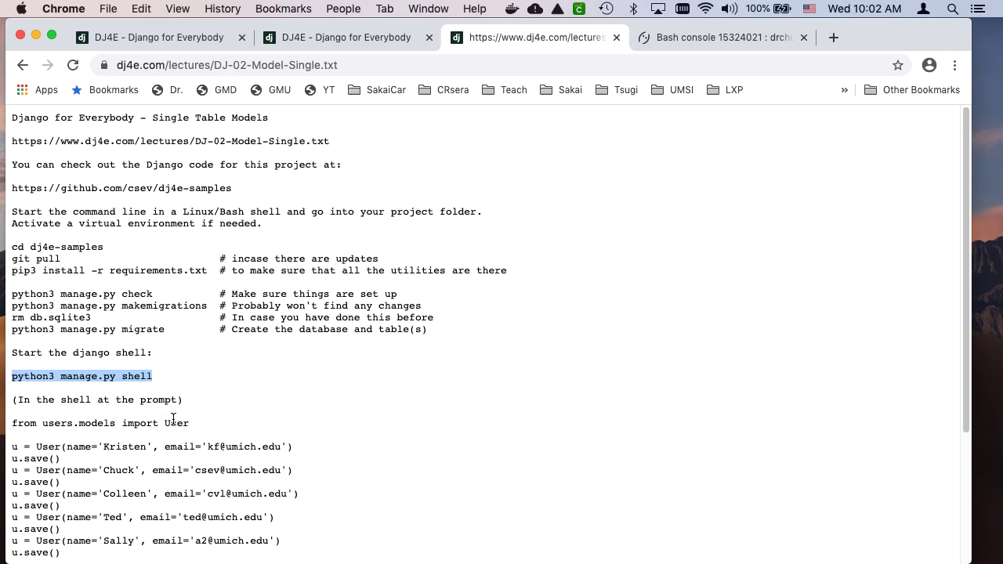
{"action": "triple_click", "coordinate": [101, 423]}
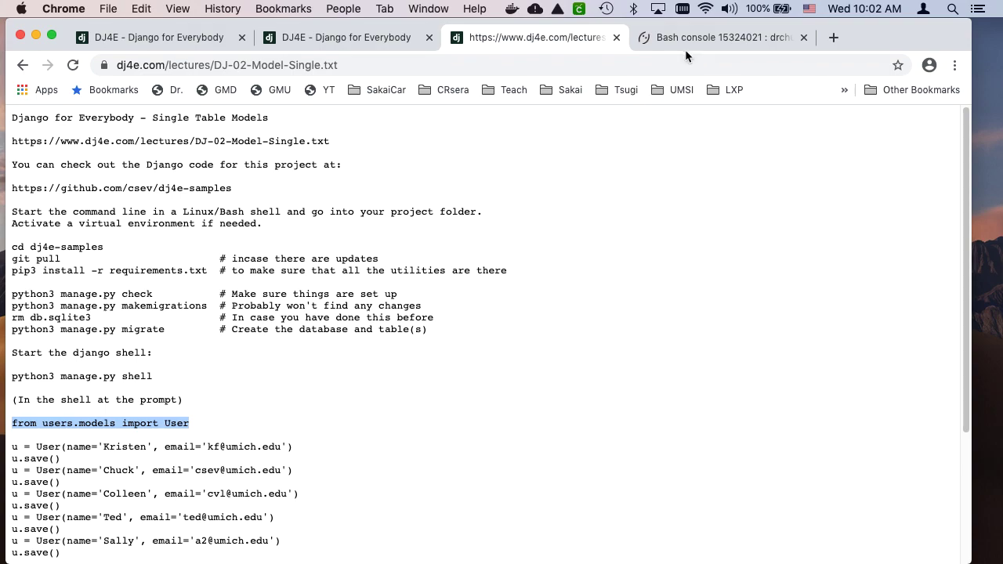
{"action": "left_click", "coordinate": [721, 38]}
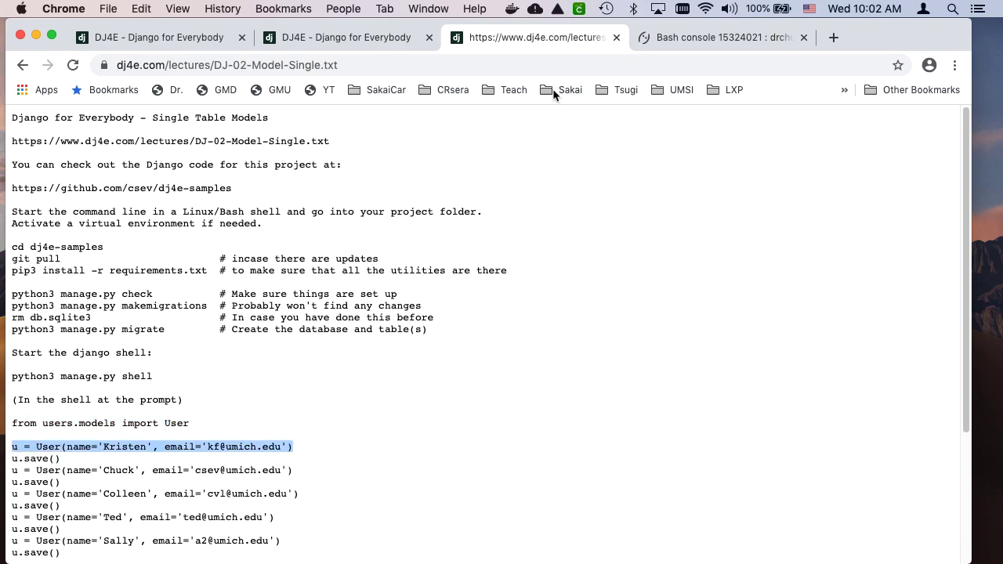
{"action": "left_click", "coordinate": [720, 38]}
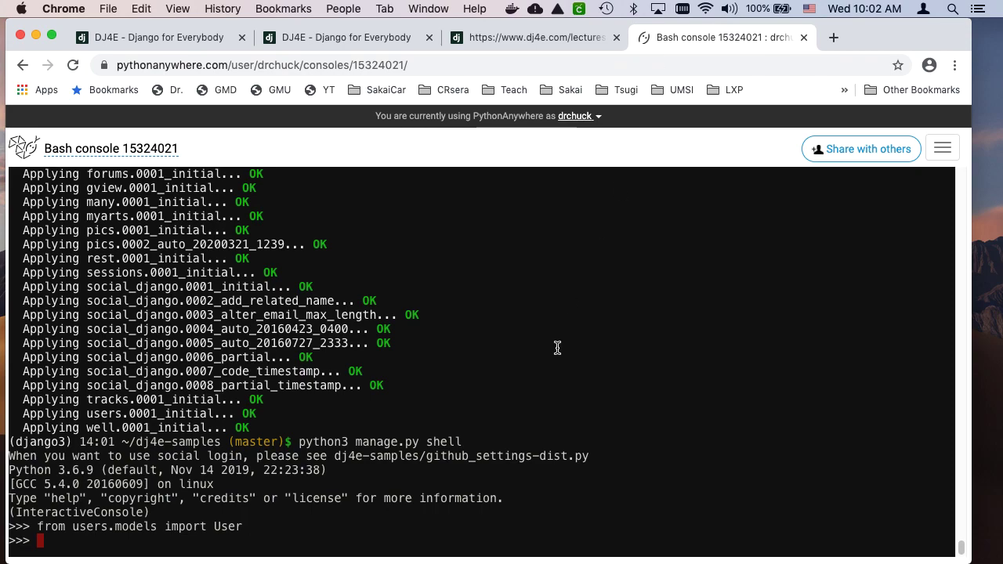
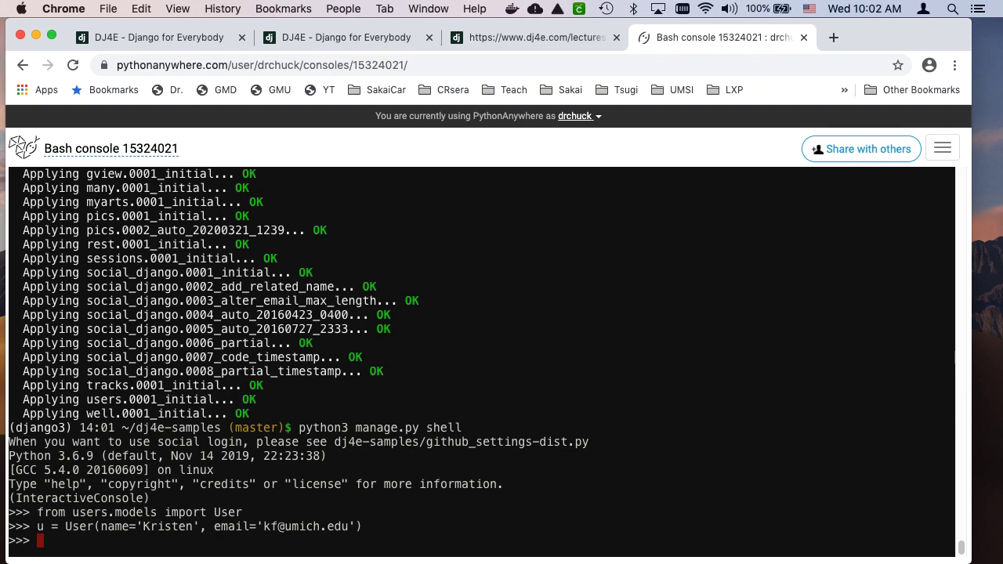
- Check u.id is empty, run u.save(), then confirm u.id is now 1
{"action": "type", "text": "ud.id"}
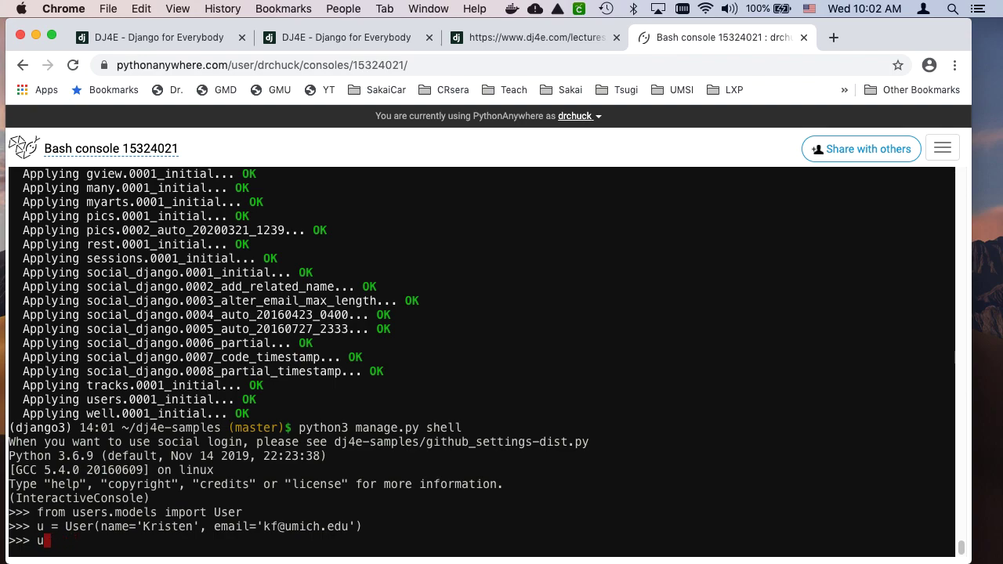
{"action": "type", "text": ".id"}
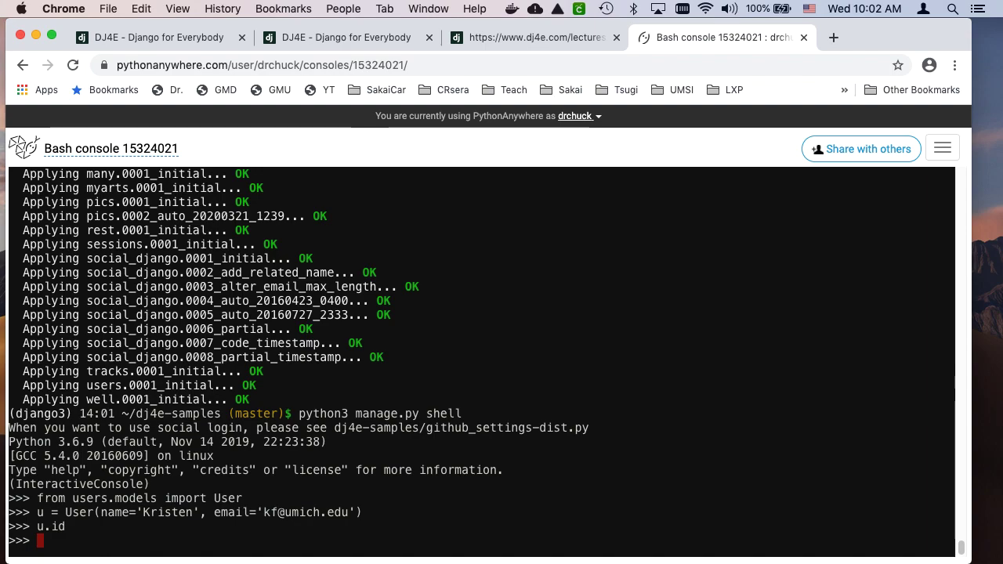
{"action": "type", "text": "u."}
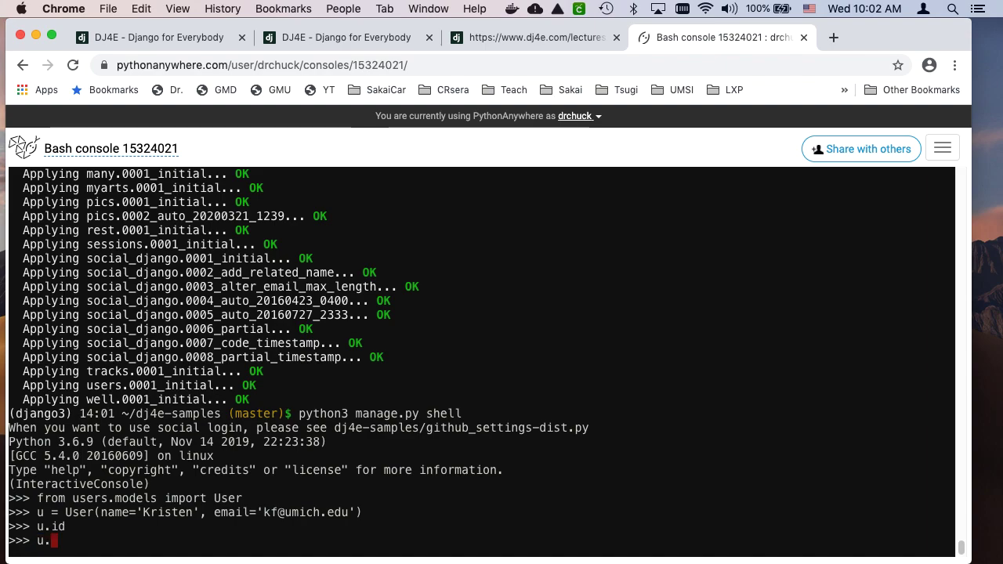
{"action": "type", "text": "save()"}
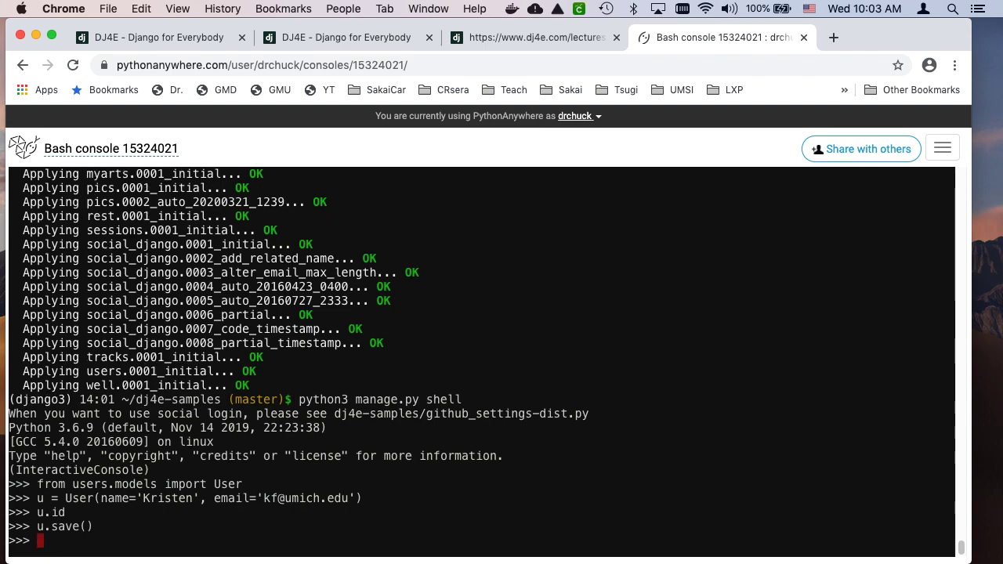
{"action": "type", "text": "u.id"}
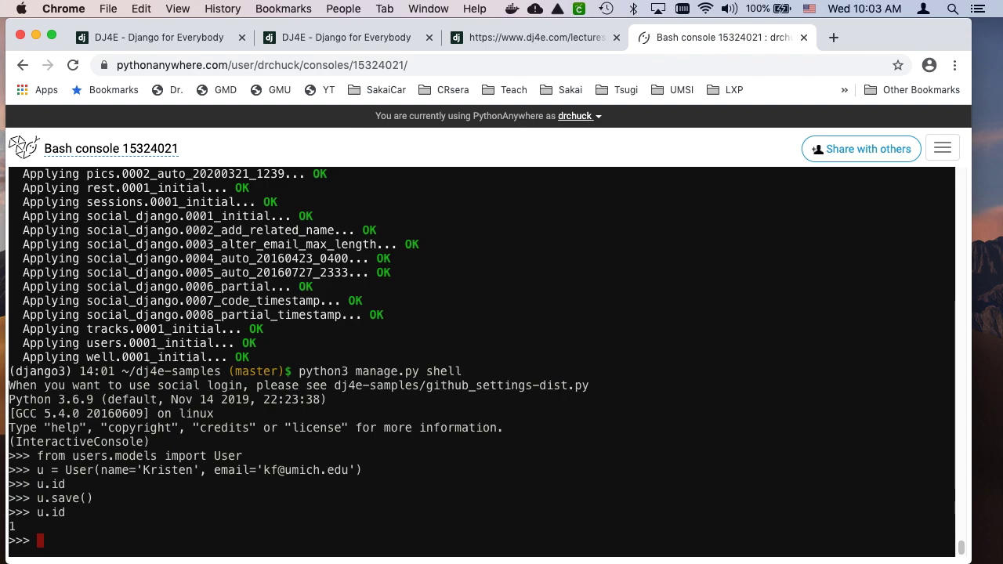
{"action": "left_click", "coordinate": [536, 38]}
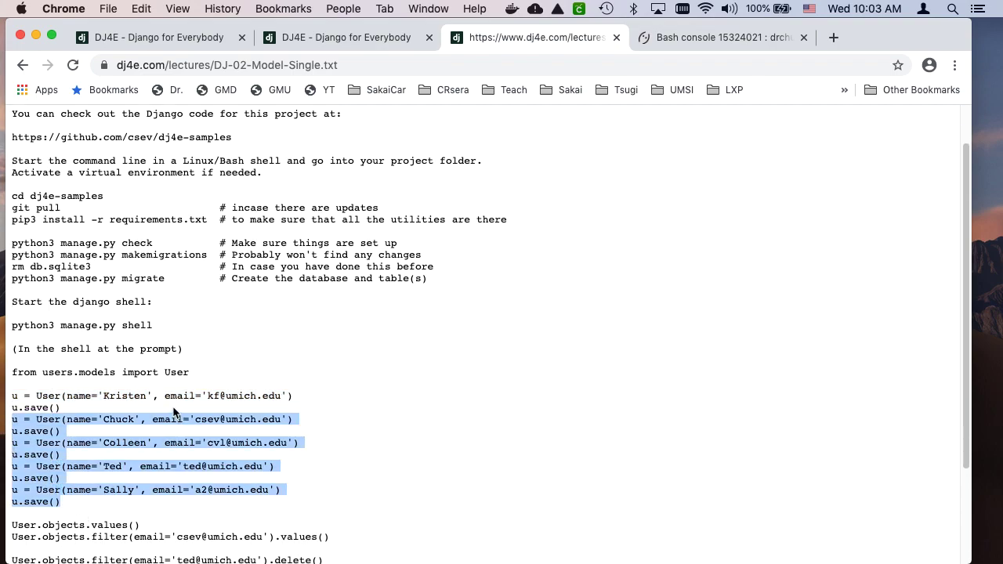
- Paste and save Chuck, Colleen, Ted and Sally, confirming u.name is Sally and u.id is 5
{"action": "left_click", "coordinate": [720, 37]}
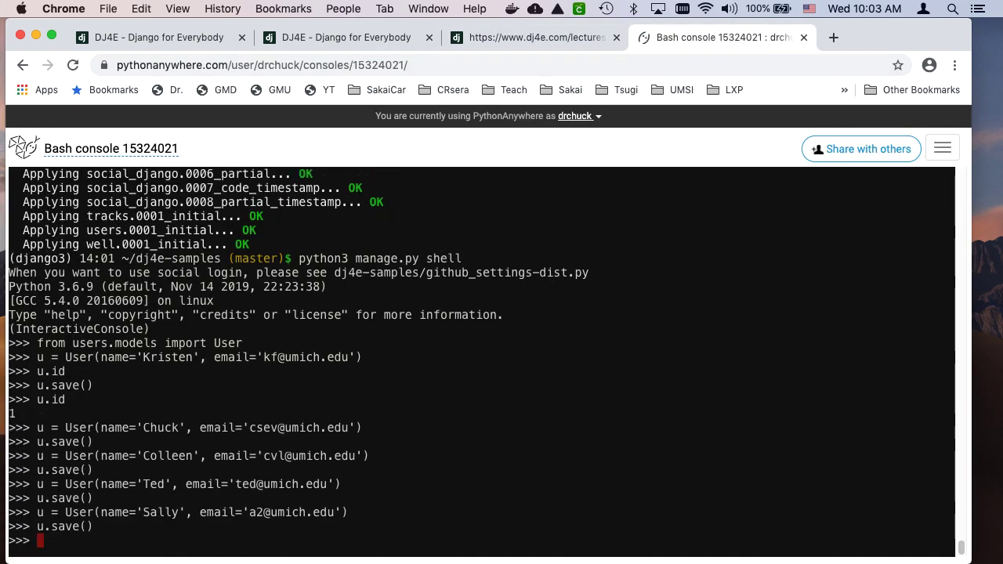
{"action": "type", "text": "uid"}
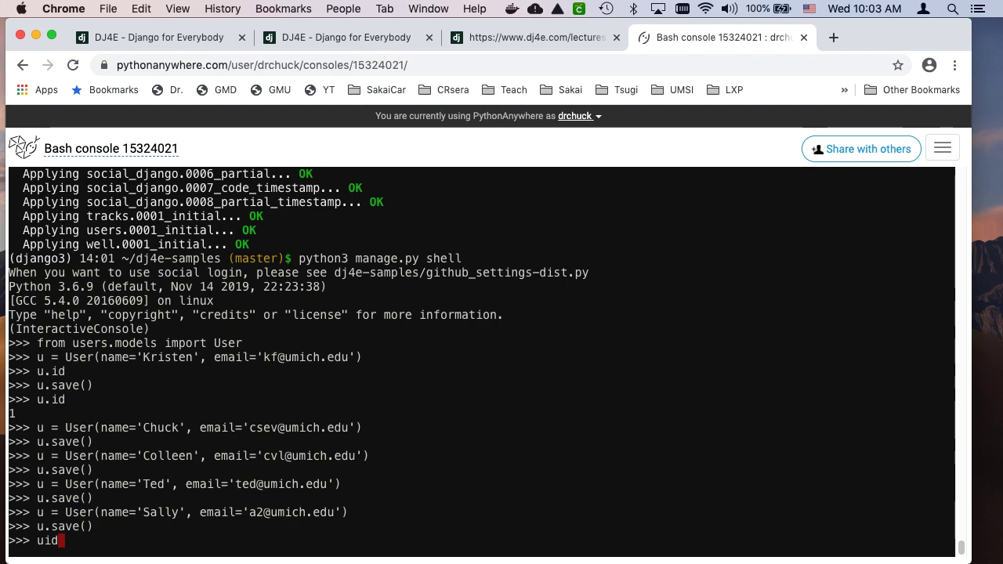
{"action": "type", "text": ".name"}
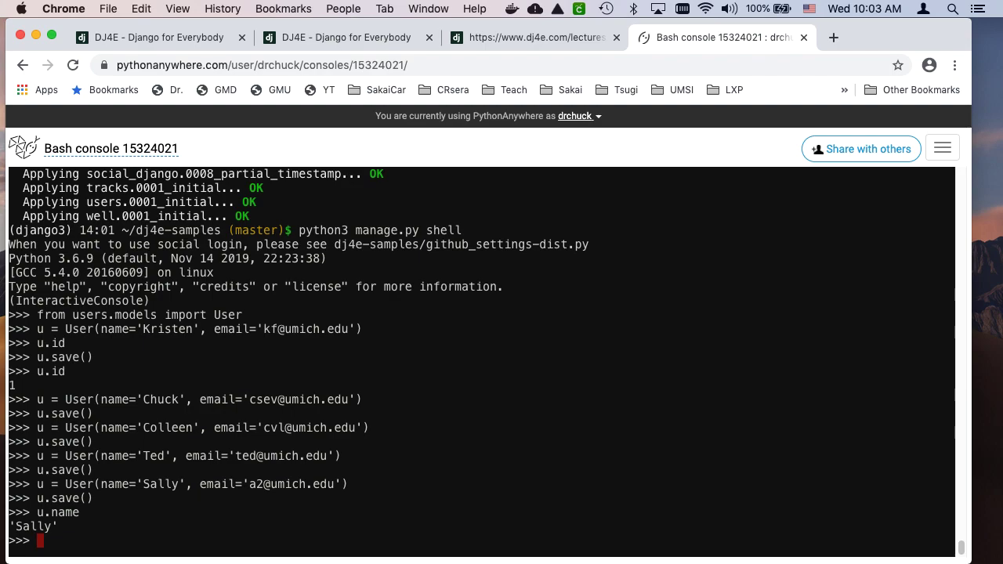
{"action": "type", "text": "u"}
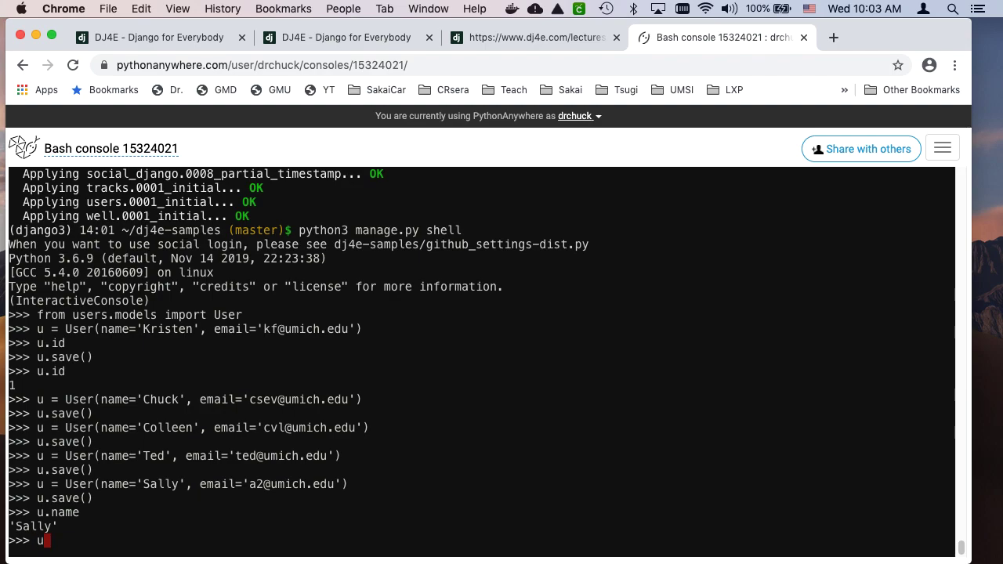
{"action": "type", "text": ".id"}
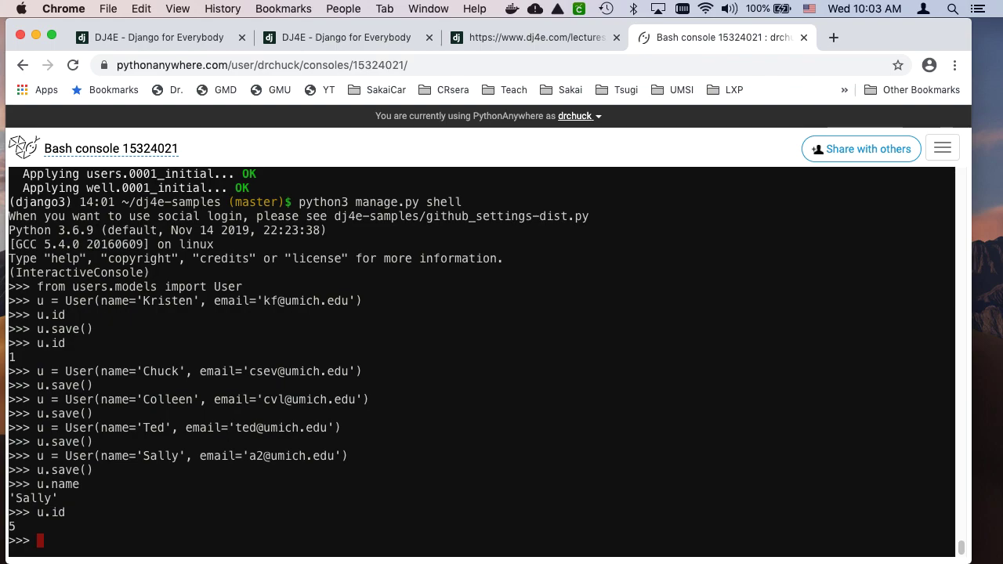
{"action": "left_click", "coordinate": [535, 37]}
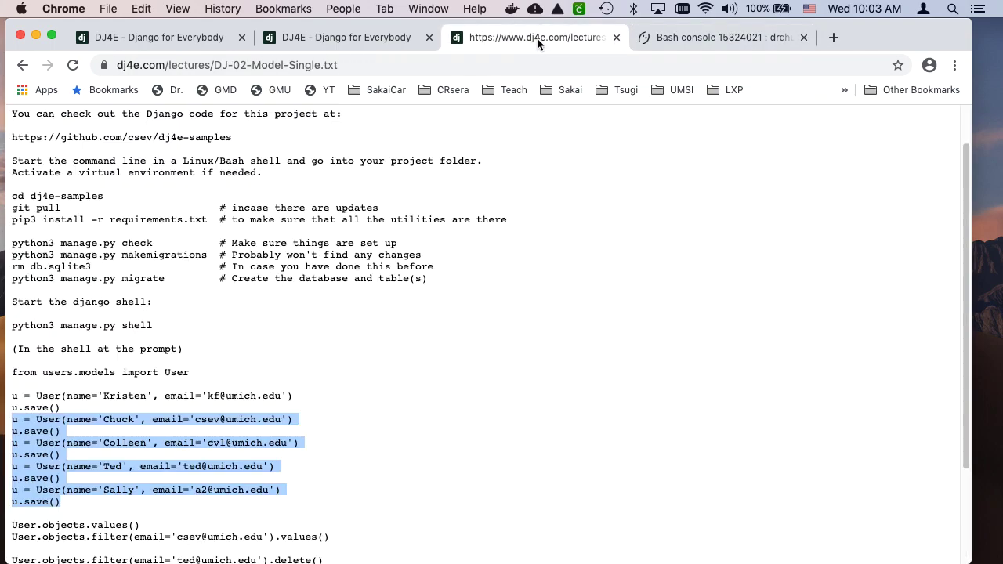
- Run User.objects.values() in the Django shell and highlight the five returned user records
{"action": "scroll", "scroll_direction": "down", "scroll_amount": 3}
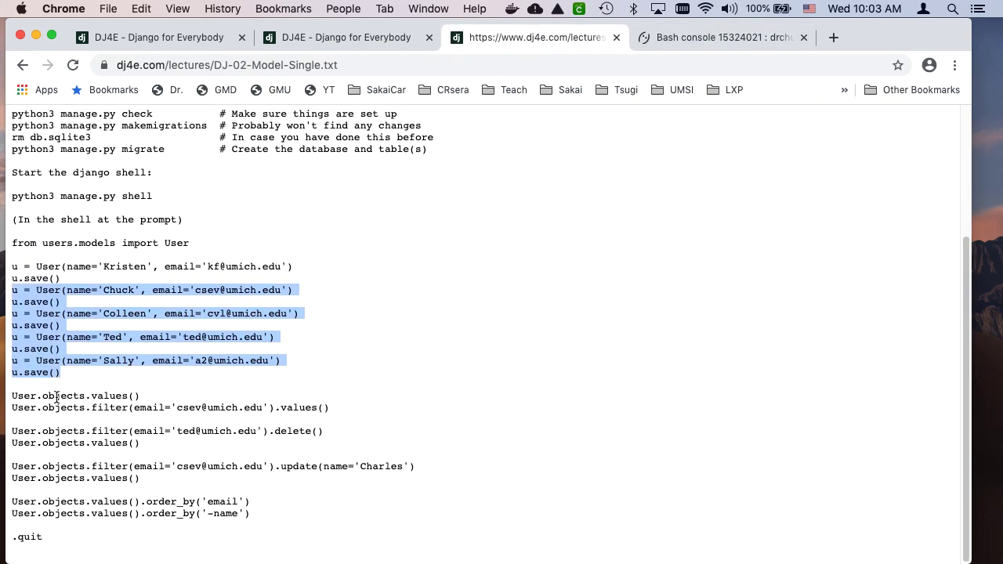
{"action": "double_click", "coordinate": [22, 395]}
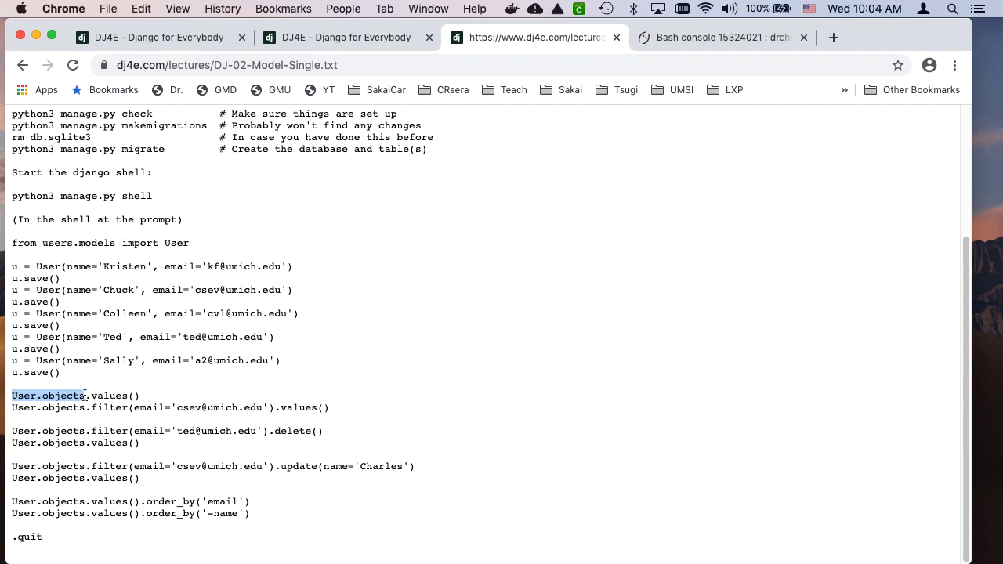
{"action": "left_click_drag", "start_coordinate": [85, 394], "coordinate": [140, 395]}
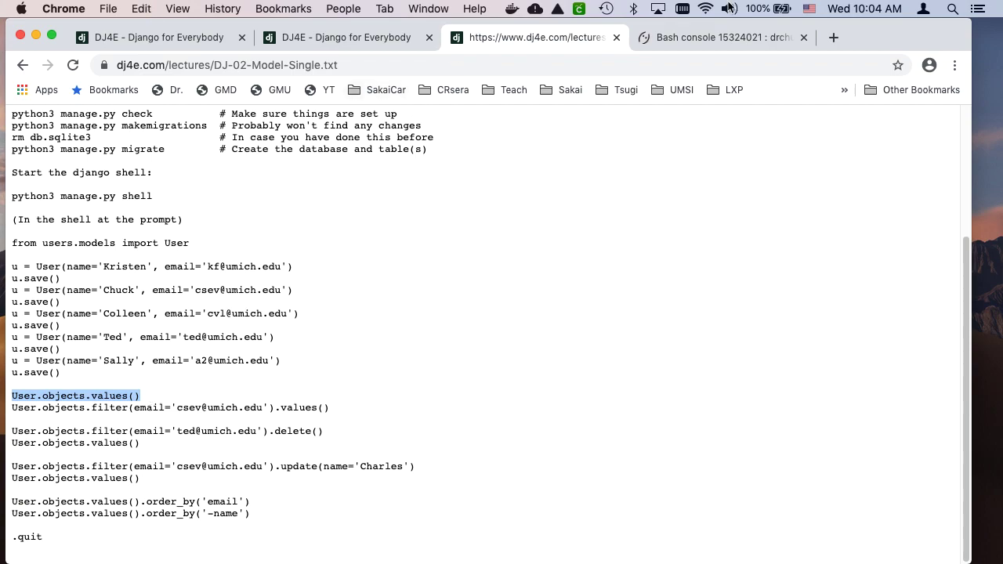
{"action": "left_click", "coordinate": [720, 38]}
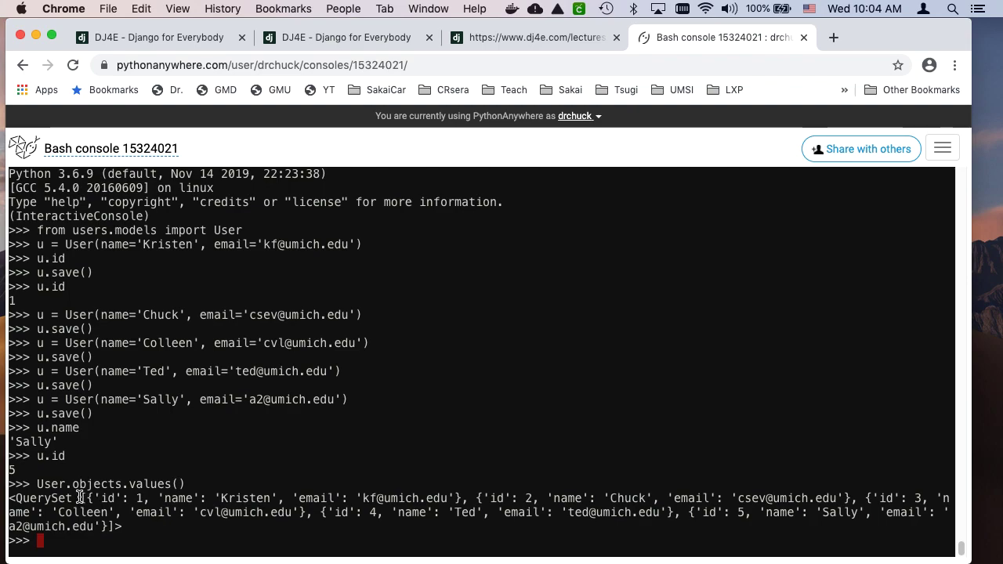
{"action": "double_click", "coordinate": [84, 499]}
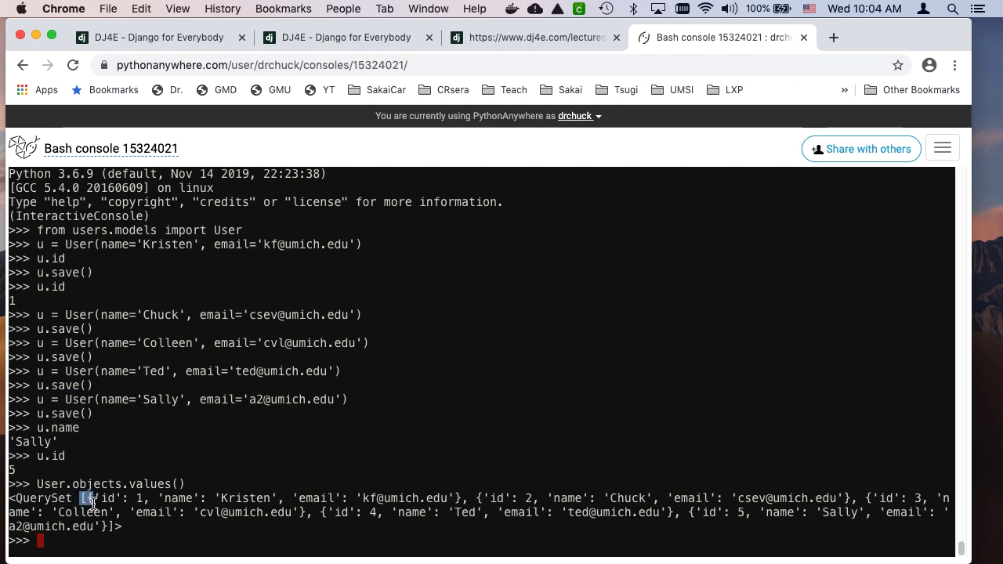
{"action": "left_click_drag", "start_coordinate": [86, 498], "coordinate": [113, 526]}
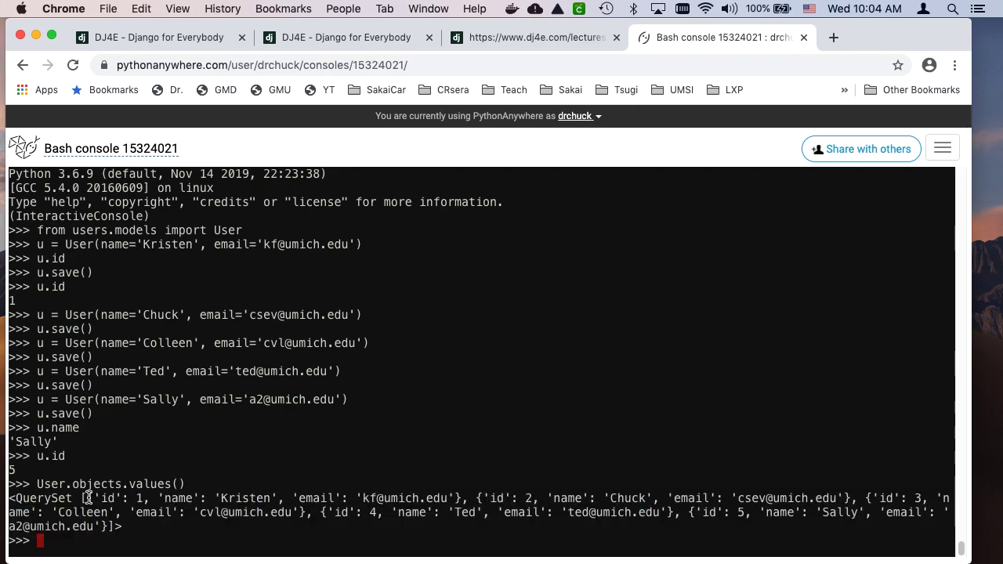
{"action": "left_click_drag", "start_coordinate": [93, 498], "coordinate": [467, 498]}
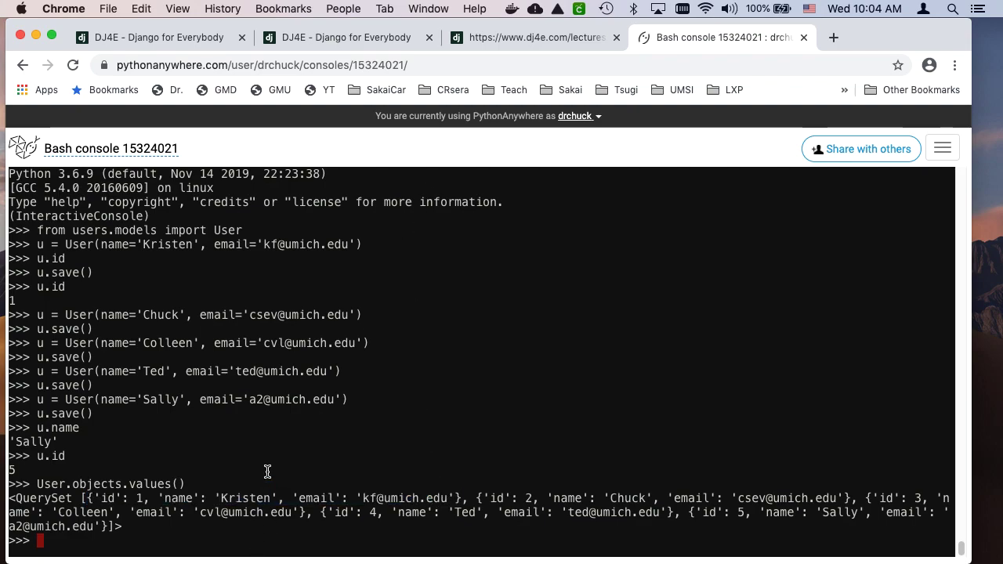
- Run the filter(email=...).values() query and highlight the single matching user with id 2
{"action": "left_click", "coordinate": [532, 38]}
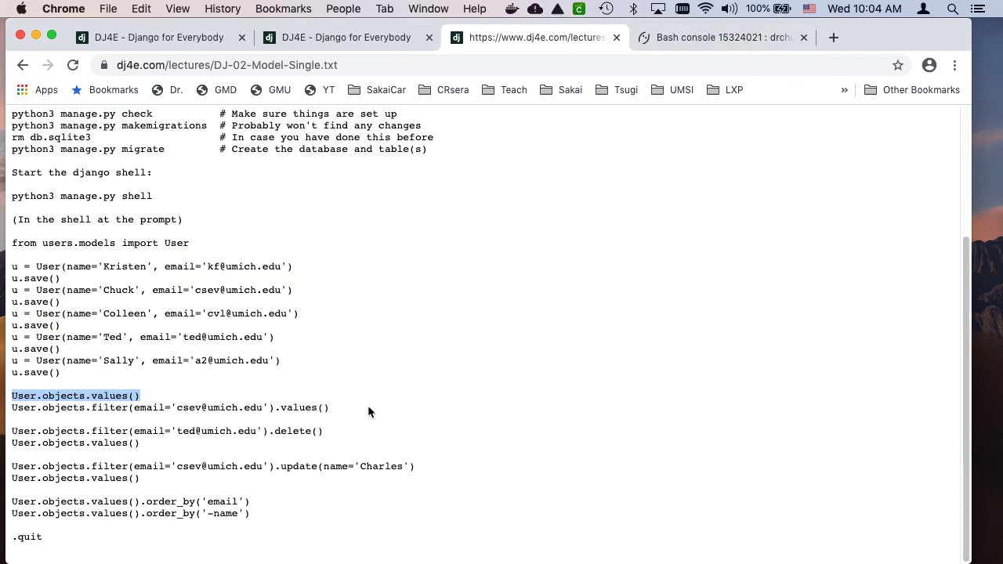
{"action": "double_click", "coordinate": [297, 408]}
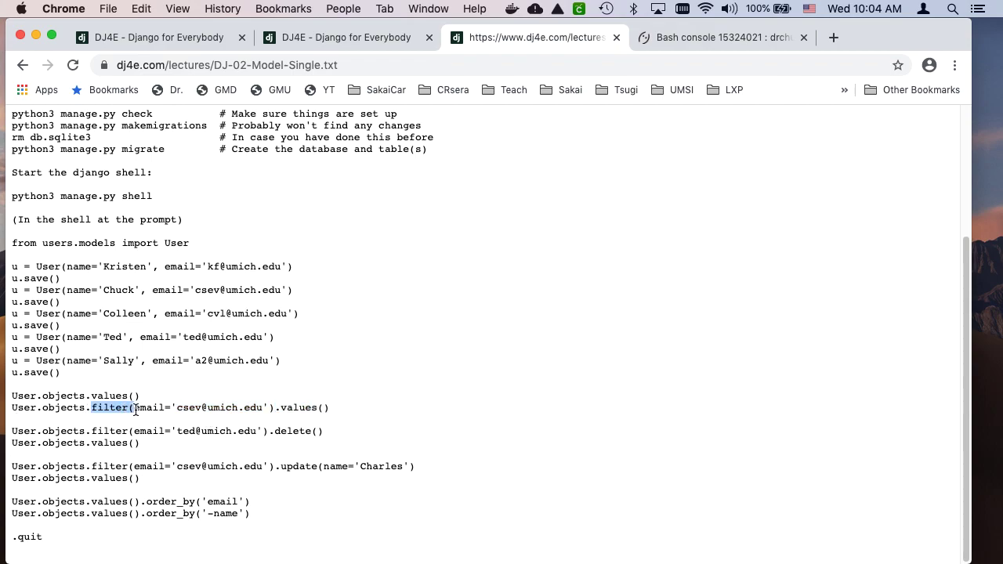
{"action": "left_click_drag", "start_coordinate": [132, 407], "coordinate": [276, 407]}
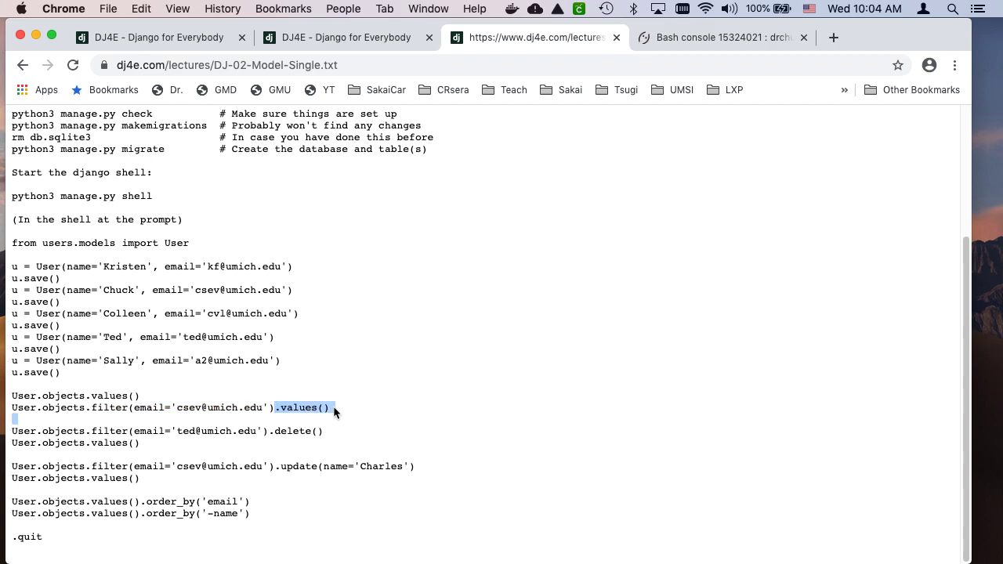
{"action": "mouse_move", "coordinate": [254, 416]}
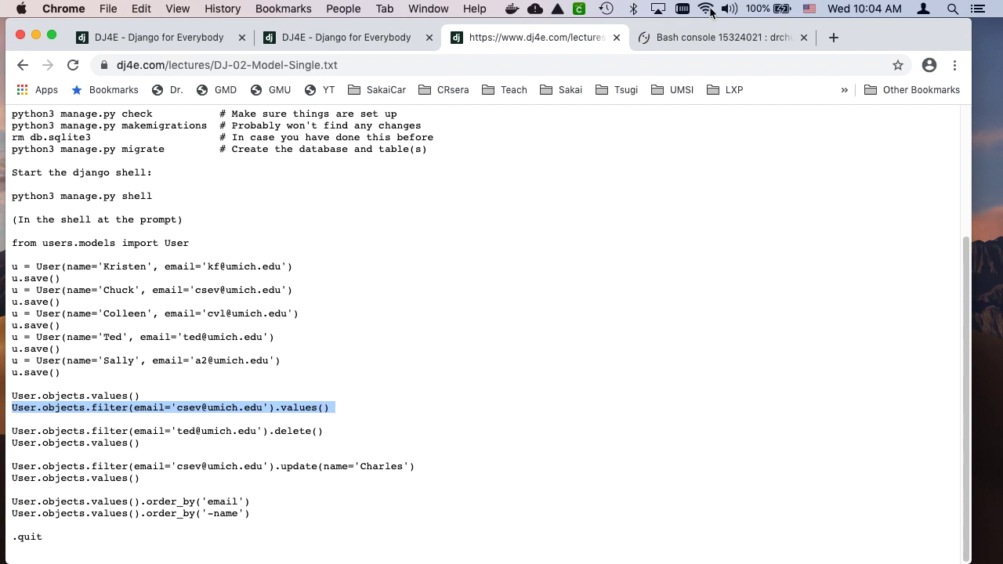
{"action": "left_click", "coordinate": [721, 38]}
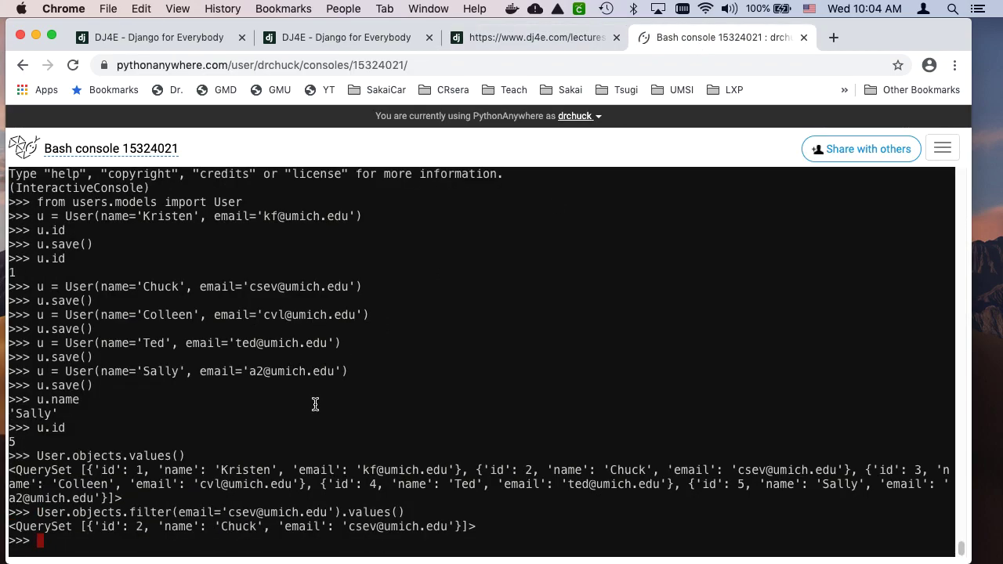
{"action": "left_click_drag", "start_coordinate": [84, 527], "coordinate": [407, 527]}
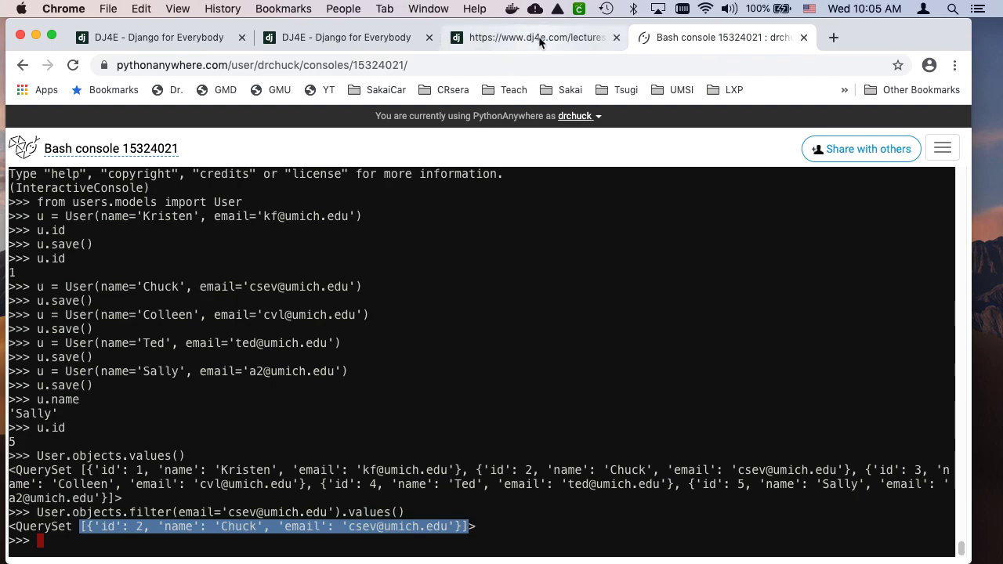
{"action": "left_click", "coordinate": [536, 37]}
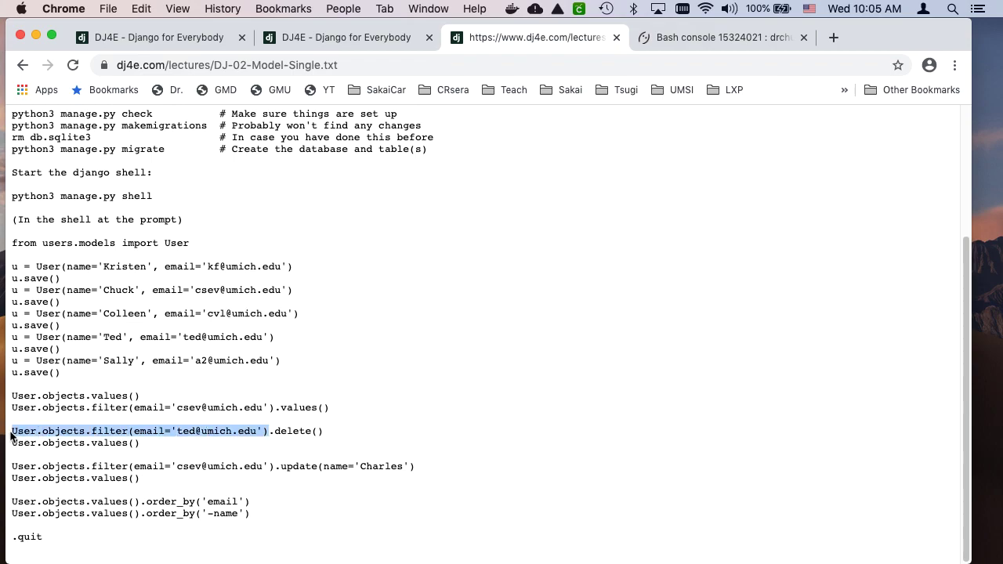
{"action": "mouse_move", "coordinate": [304, 430]}
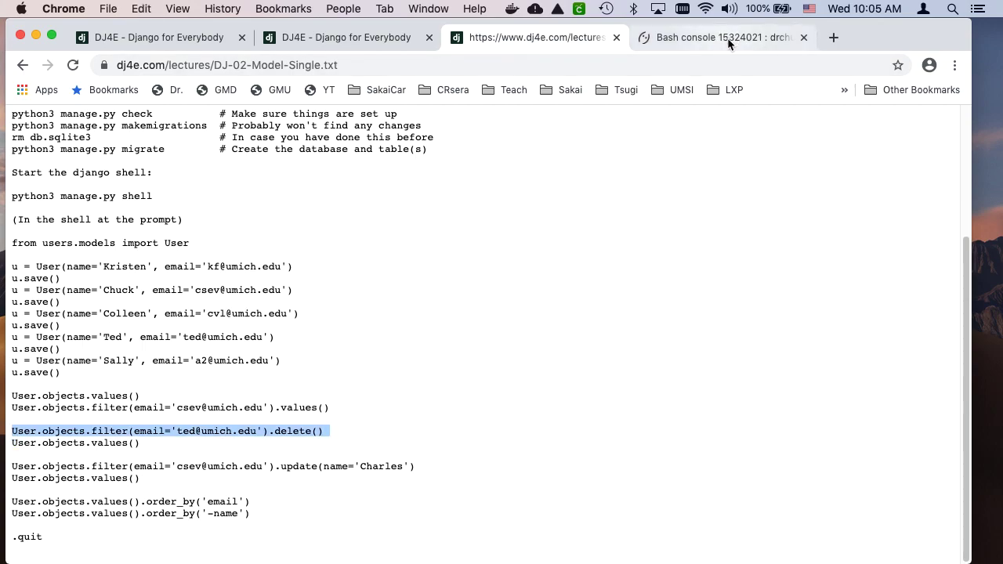
{"action": "left_click", "coordinate": [721, 37]}
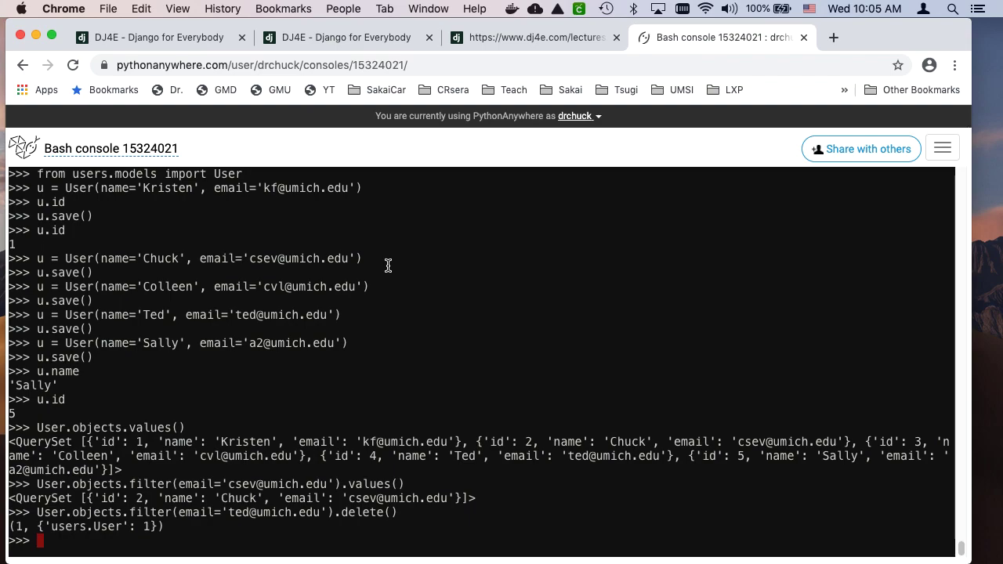
{"action": "left_click", "coordinate": [533, 37]}
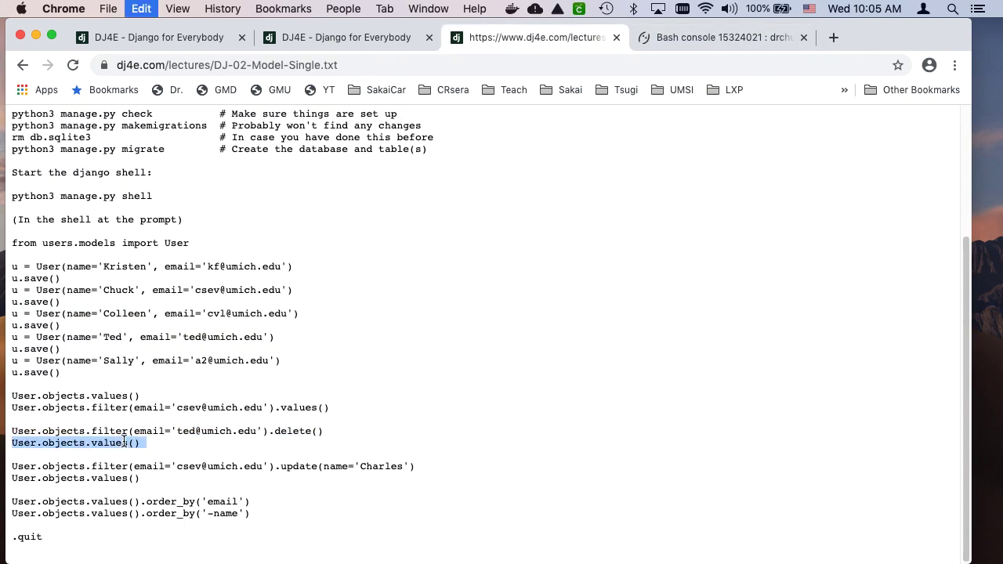
{"action": "left_click", "coordinate": [721, 37]}
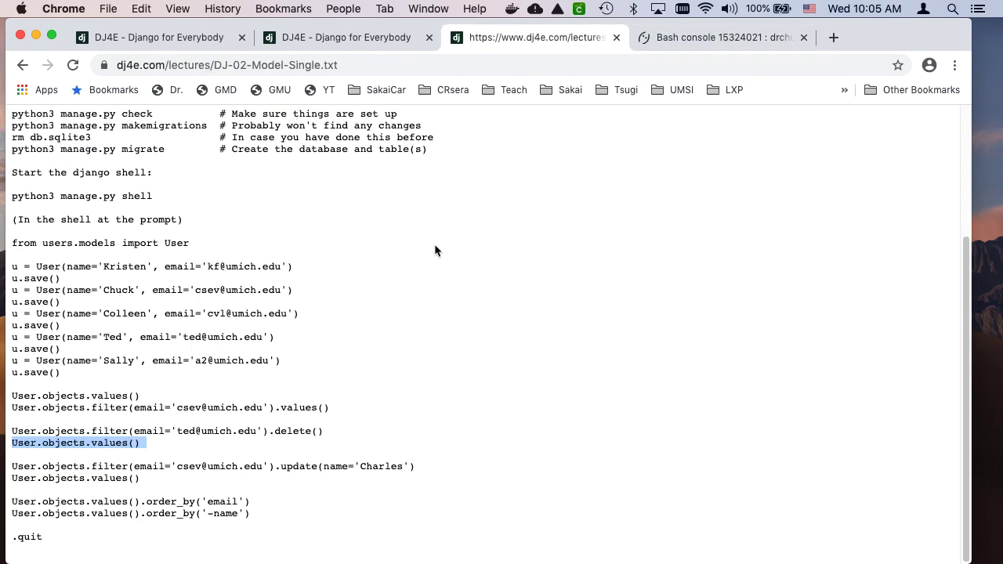
{"action": "mouse_move", "coordinate": [423, 462]}
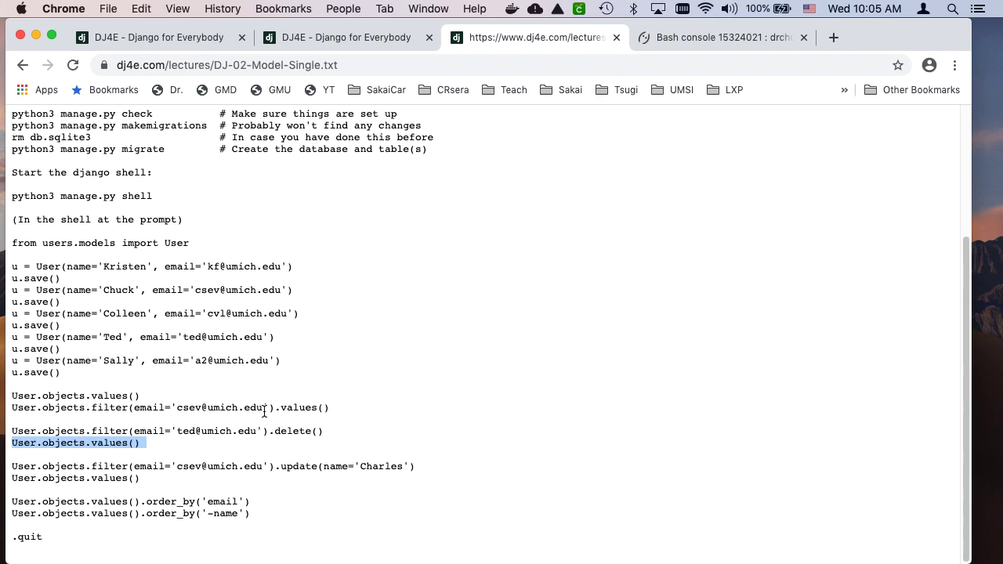
{"action": "left_click", "coordinate": [721, 38]}
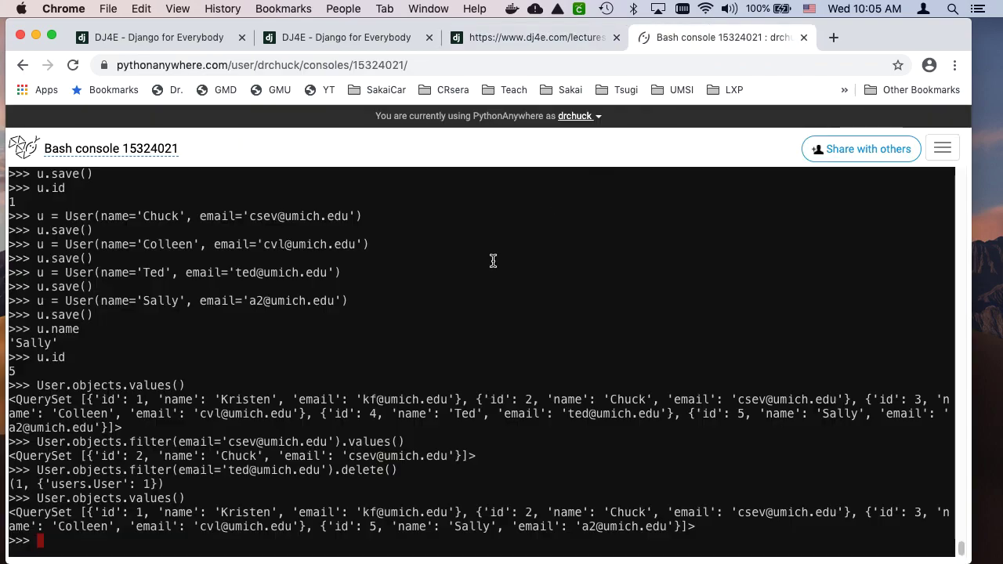
{"action": "double_click", "coordinate": [239, 526]}
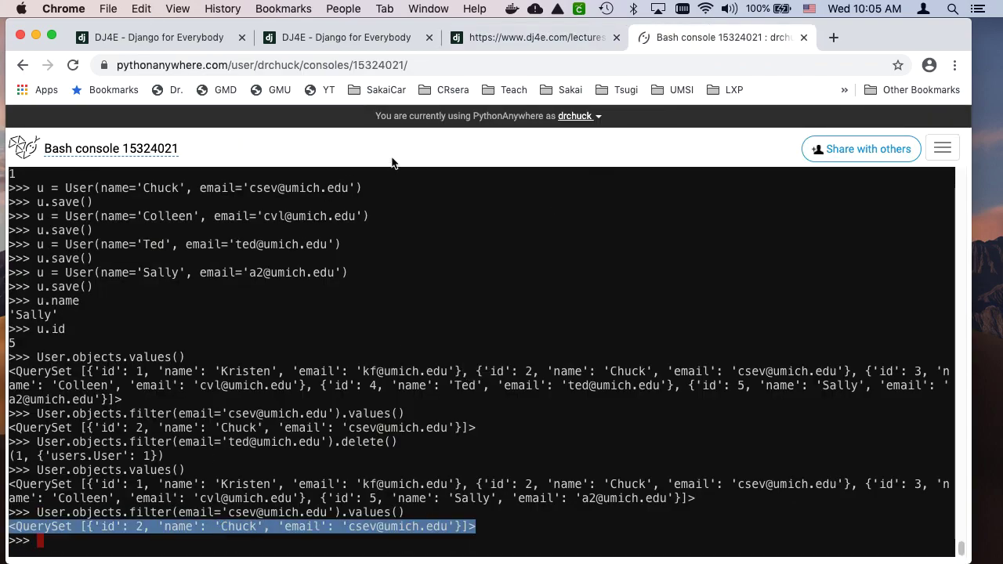
{"action": "left_click", "coordinate": [535, 38]}
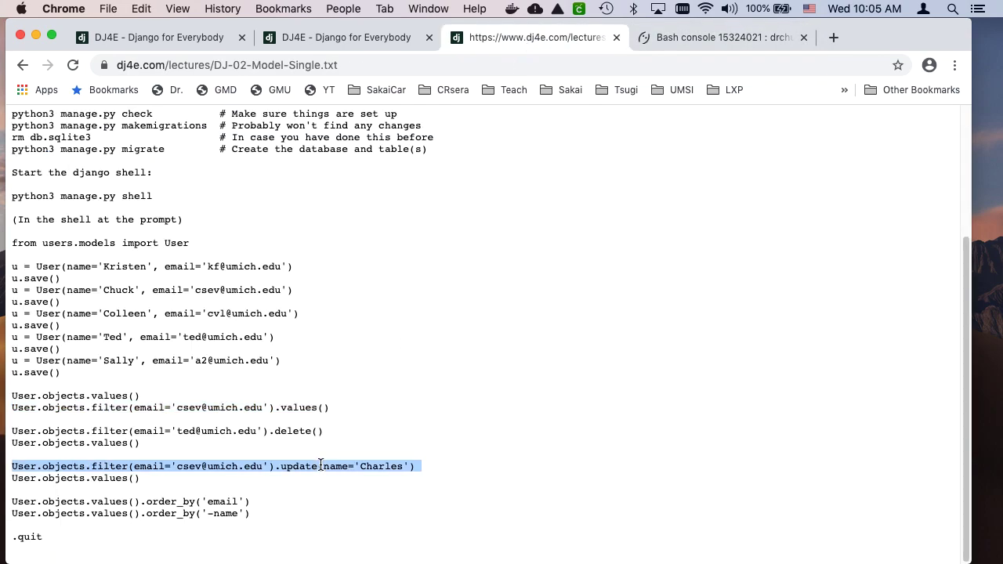
{"action": "left_click", "coordinate": [721, 37]}
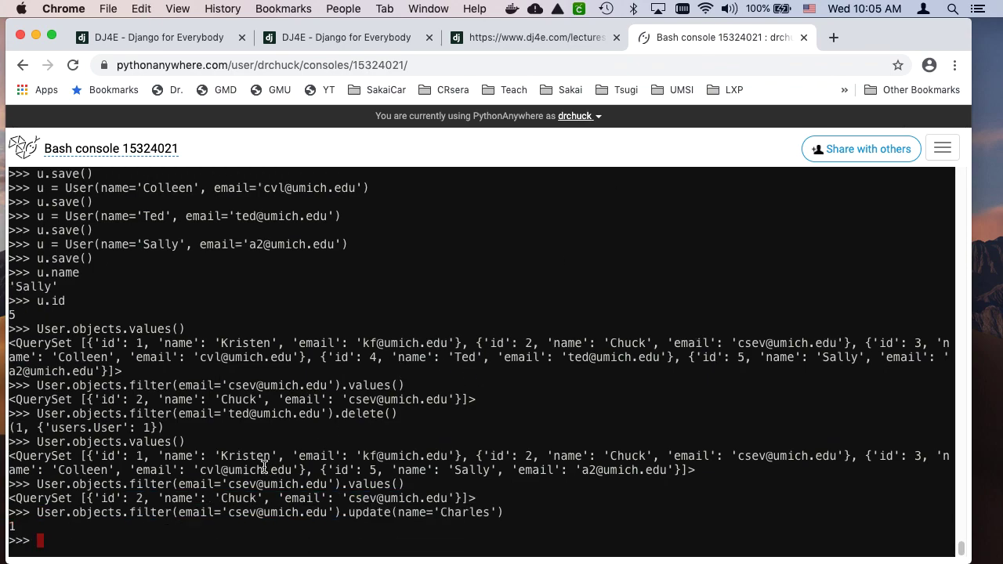
{"action": "double_click", "coordinate": [78, 512]}
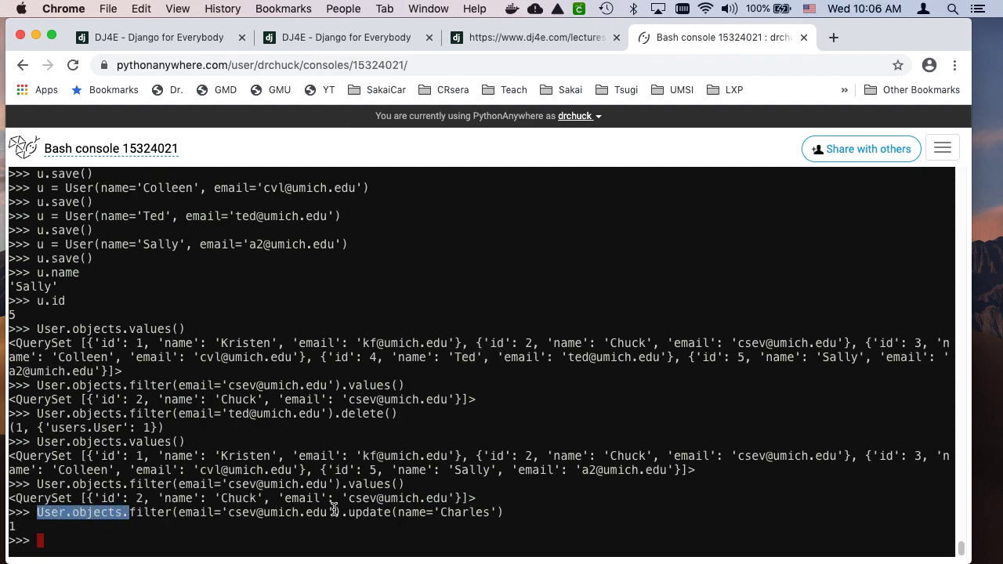
{"action": "double_click", "coordinate": [358, 511]}
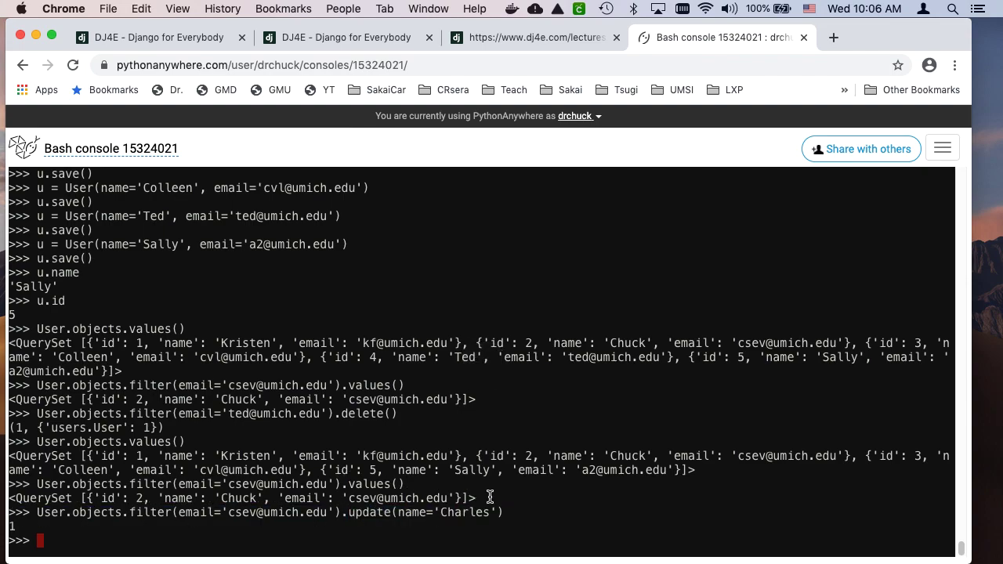
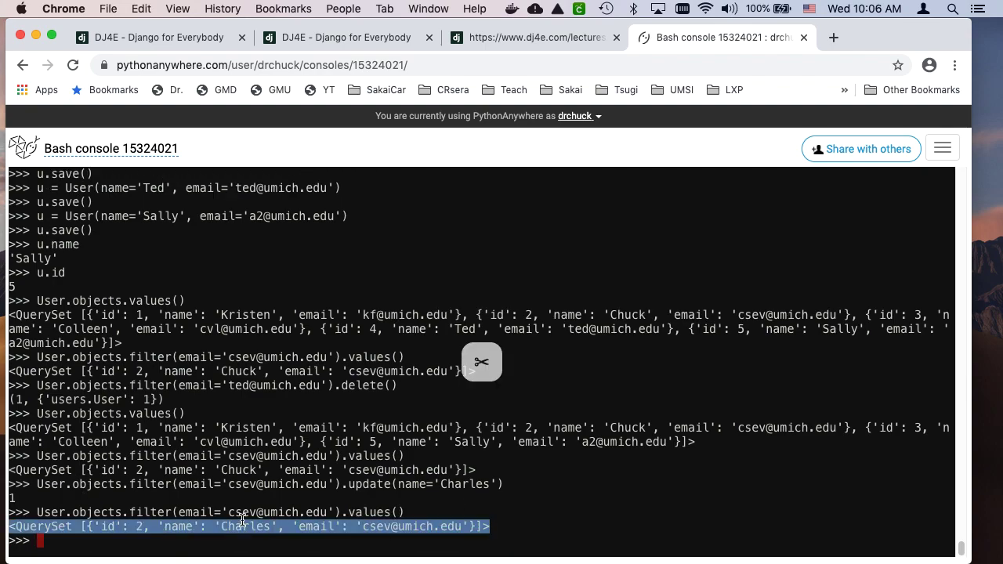
{"action": "double_click", "coordinate": [244, 527]}
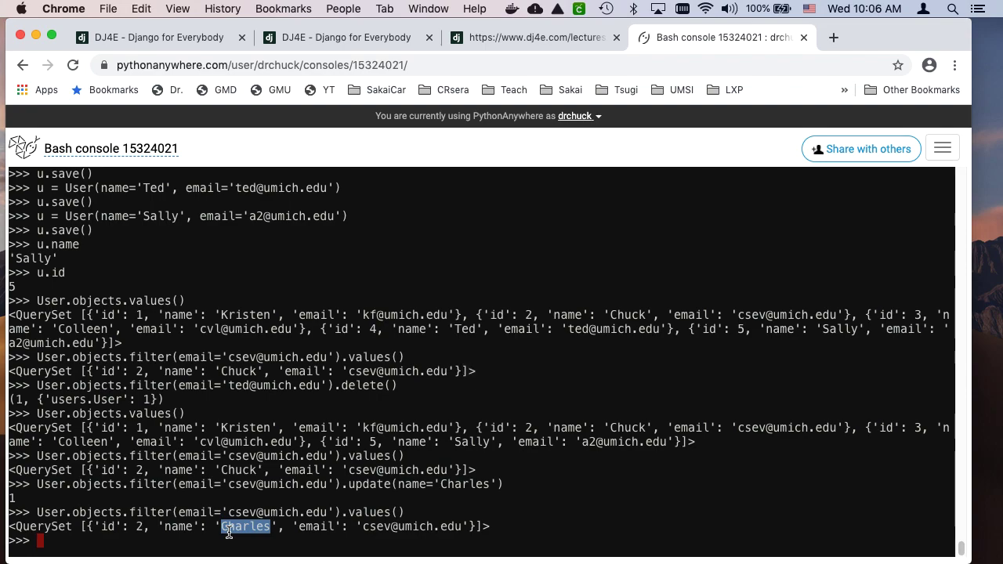
{"action": "mouse_move", "coordinate": [454, 155]}
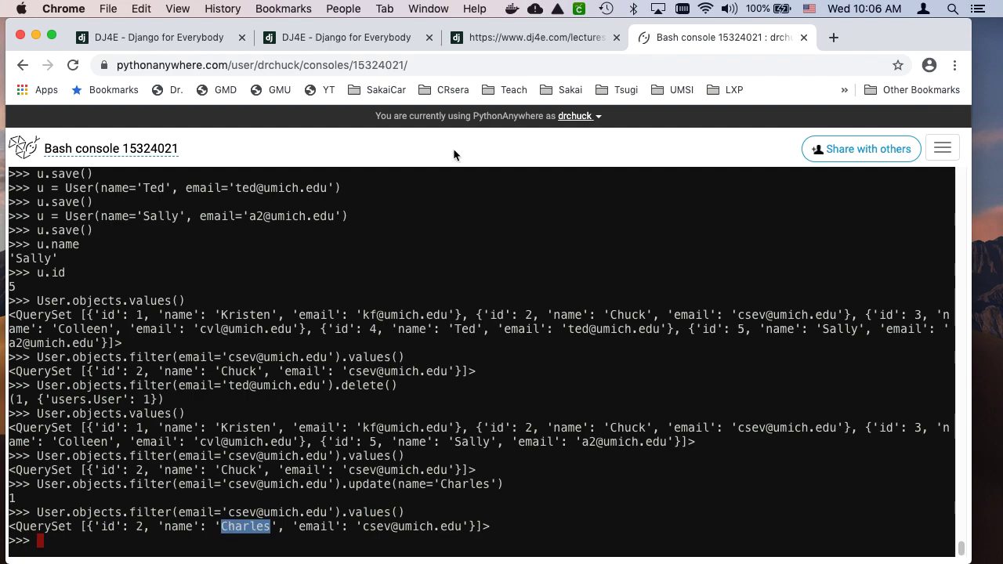
{"action": "left_click", "coordinate": [536, 37]}
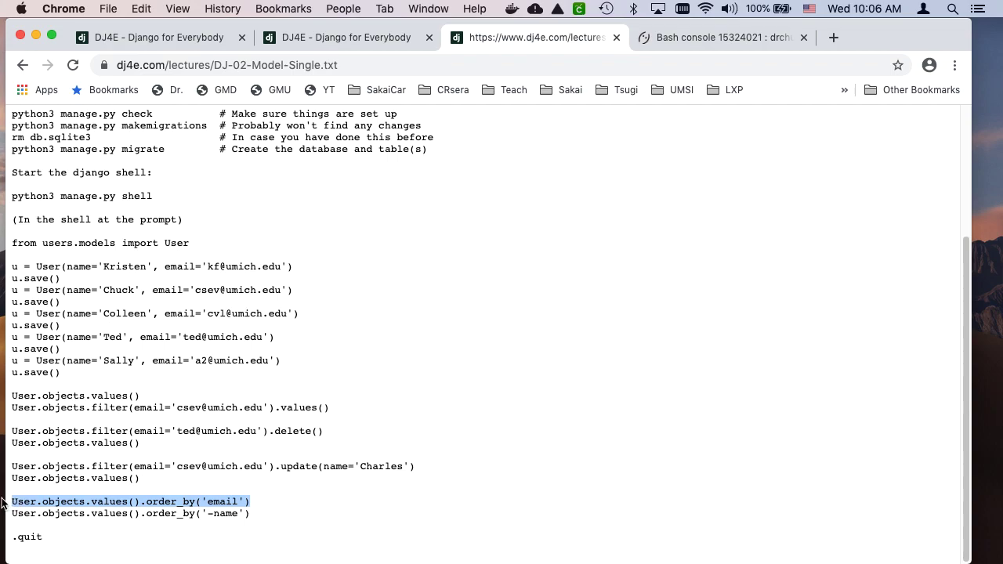
{"action": "left_click", "coordinate": [721, 37]}
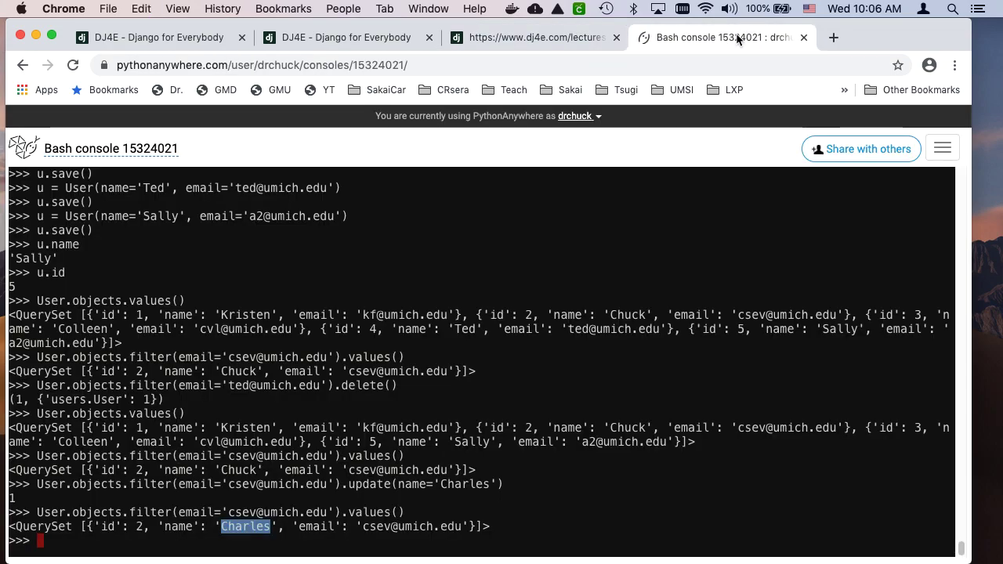
{"action": "type", "text": "User.objects.values().order_by('email')"}
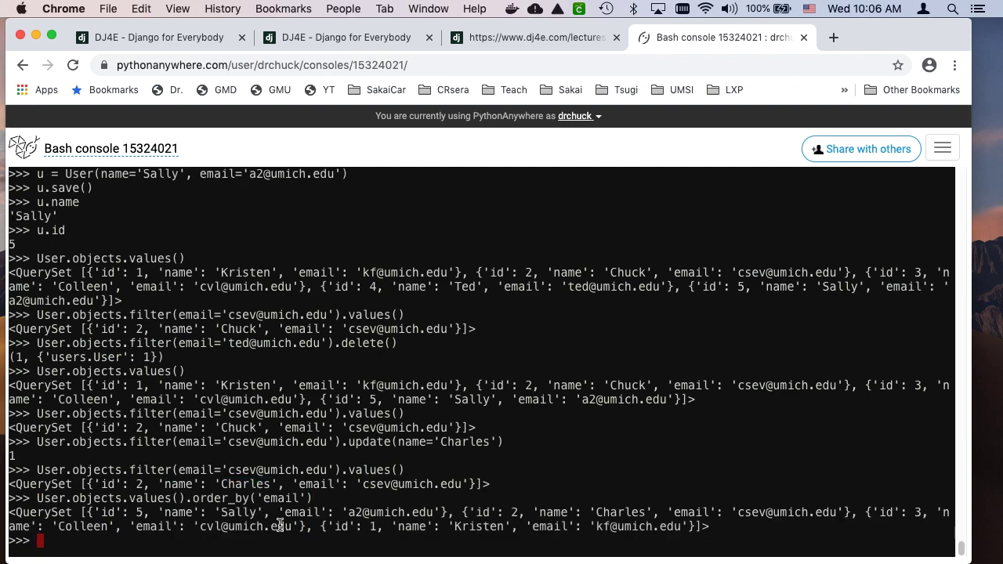
{"action": "mouse_move", "coordinate": [306, 513]}
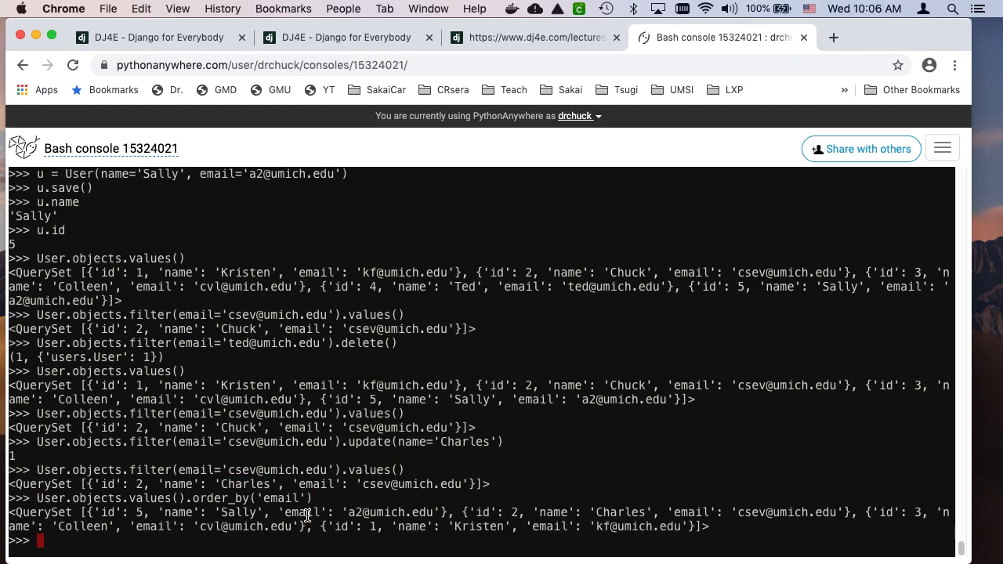
{"action": "double_click", "coordinate": [357, 512]}
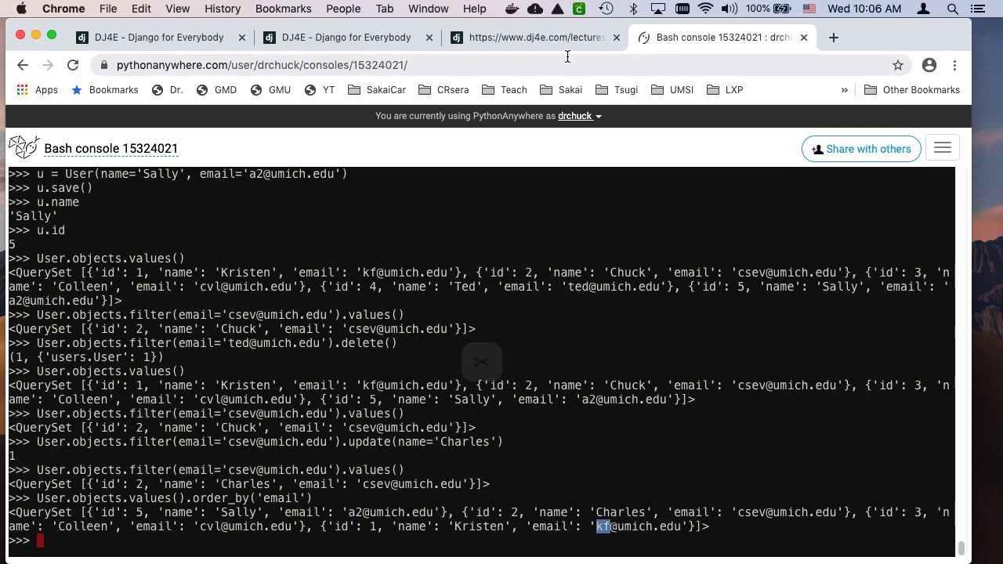
- List users with order_by('-name'), noting Charles last in reverse name order
{"action": "left_click", "coordinate": [536, 38]}
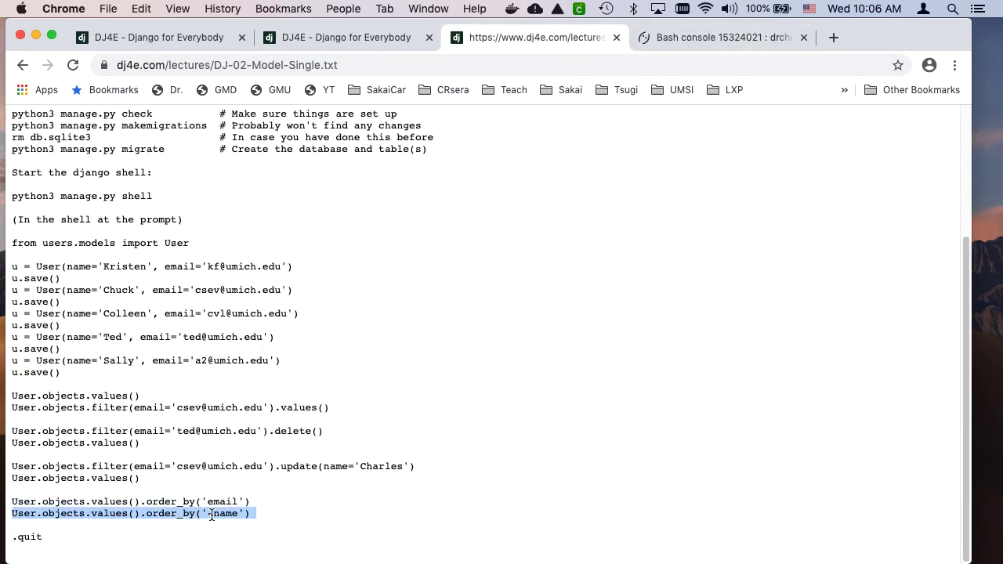
{"action": "left_click", "coordinate": [721, 38]}
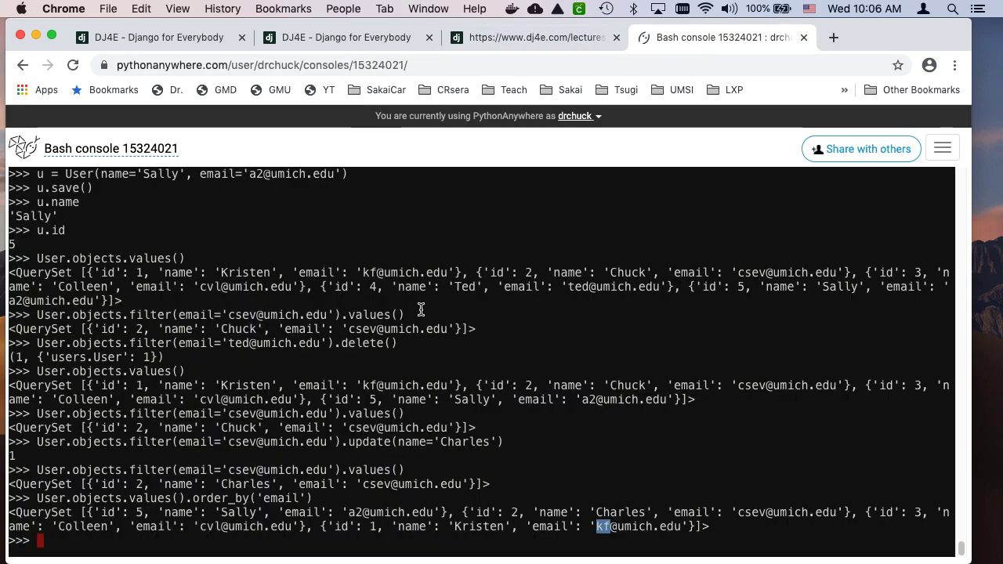
{"action": "type", "text": "User.objects.values().order_by('-name')"}
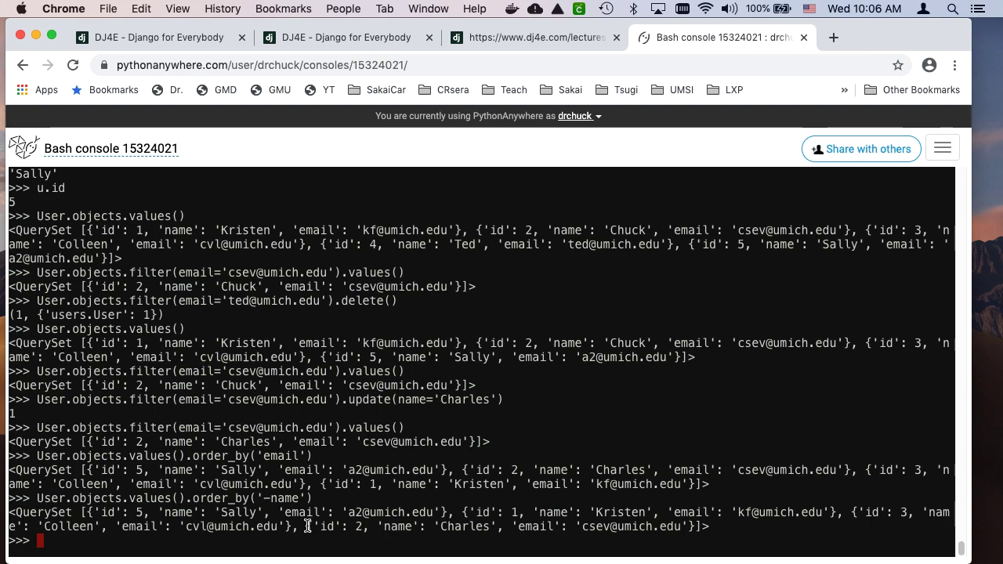
{"action": "double_click", "coordinate": [223, 512]}
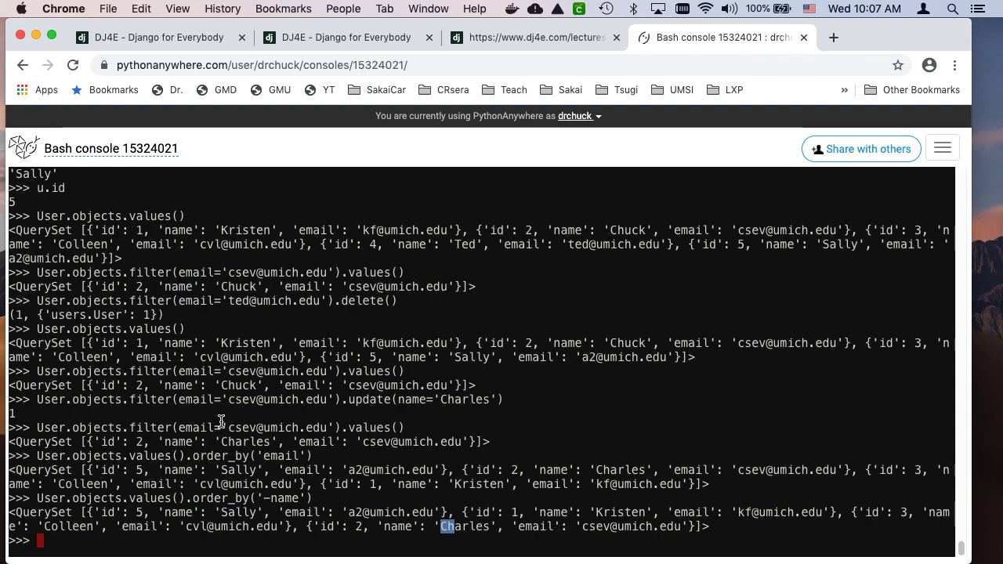
{"action": "mouse_move", "coordinate": [376, 347]}
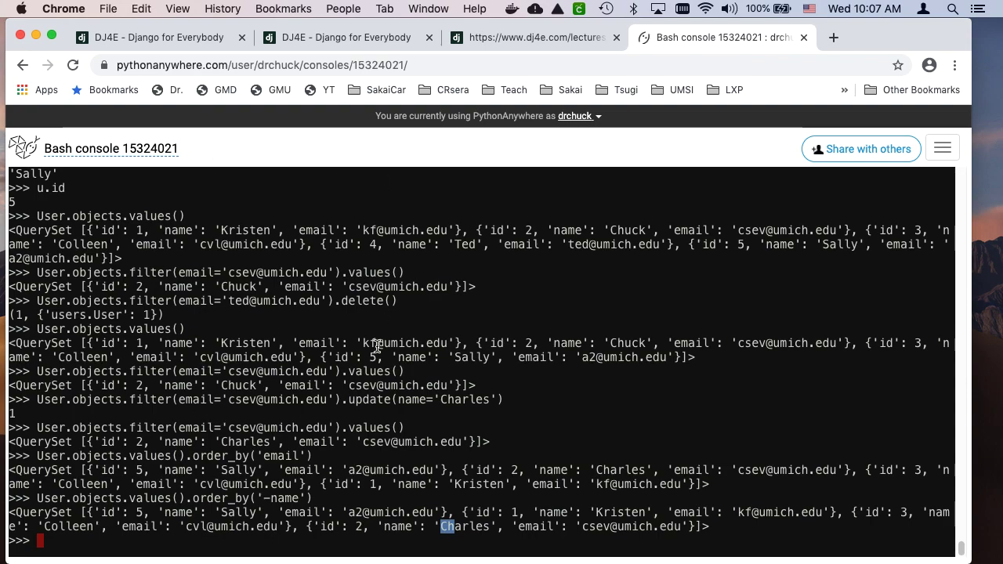
- Exit the Django shell with quit() back to bash and switch to the DJ4E home page
{"action": "type", "text": "."}
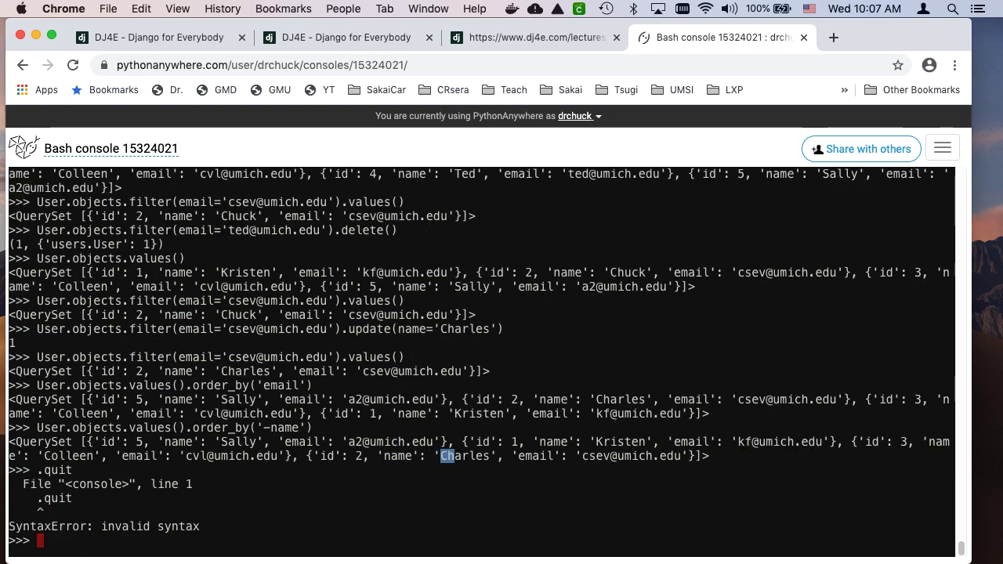
{"action": "type", "text": "quit*("}
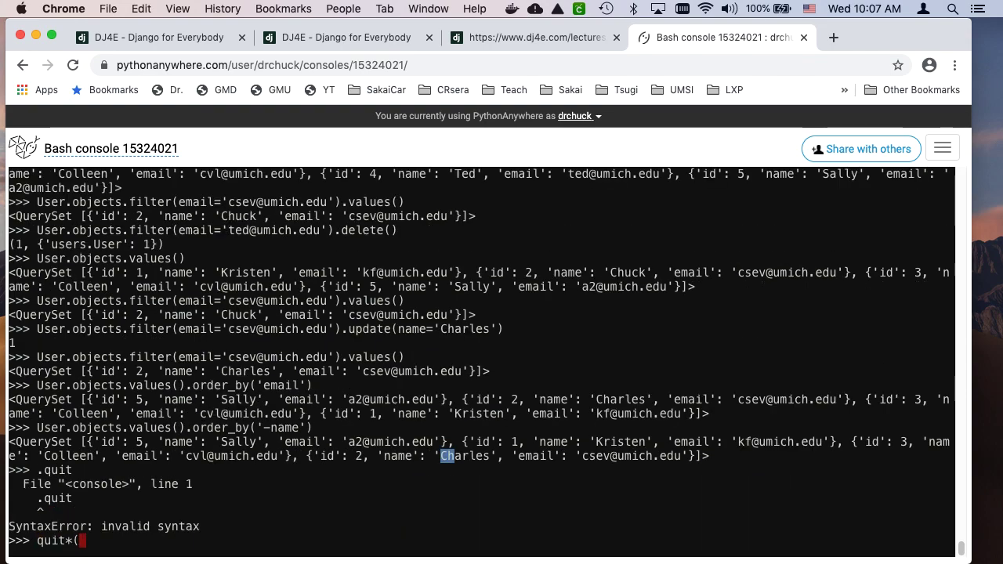
{"action": "key", "text": "Return"}
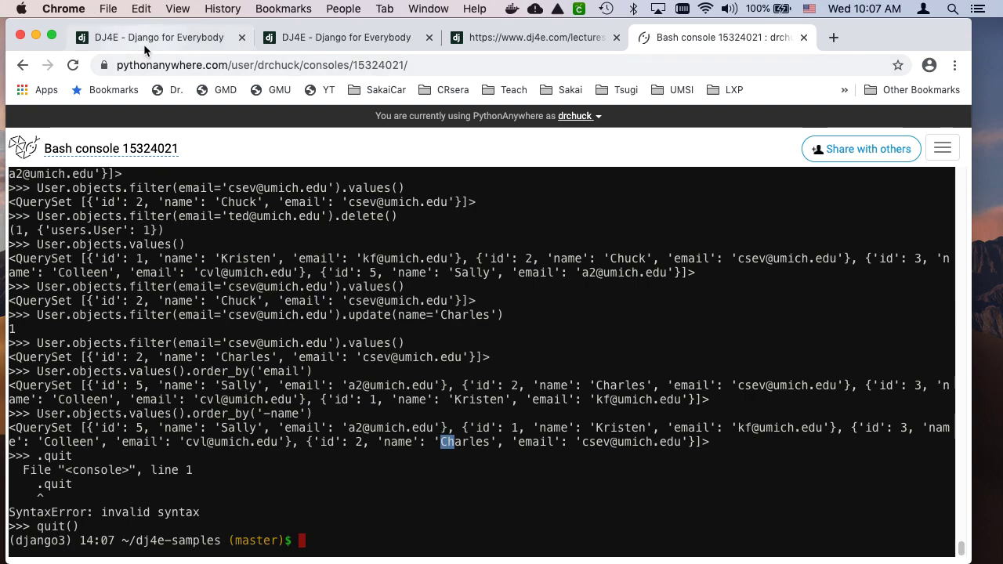
{"action": "left_click", "coordinate": [156, 38]}
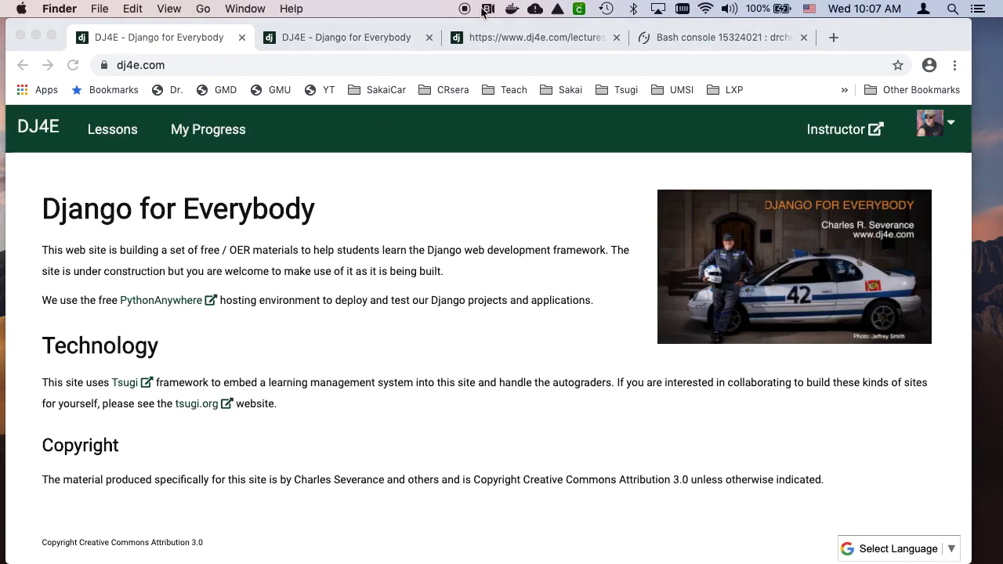